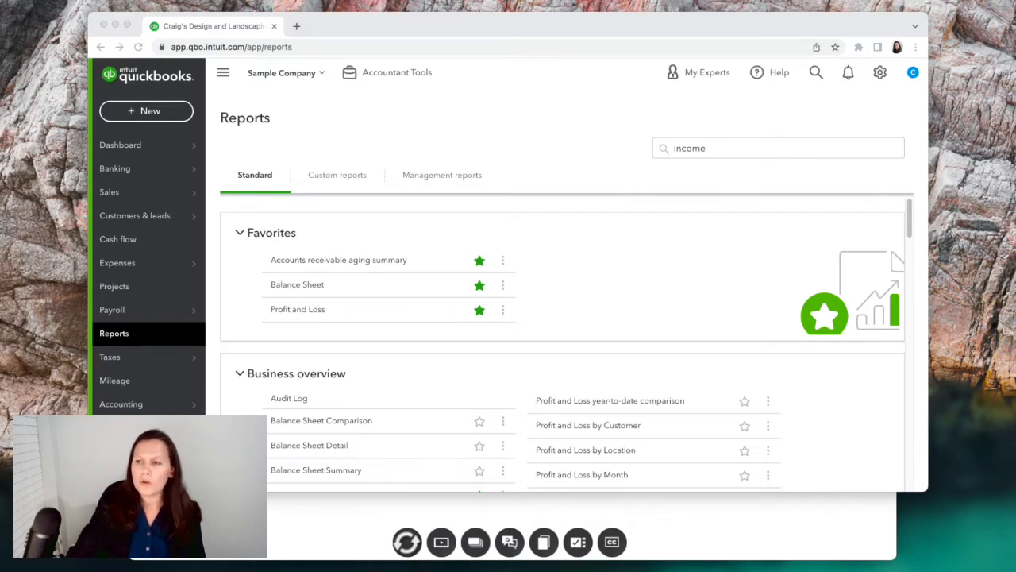
Switch QuickBooks from Accountant view to Business view from the gear menu
left_click(880, 73)
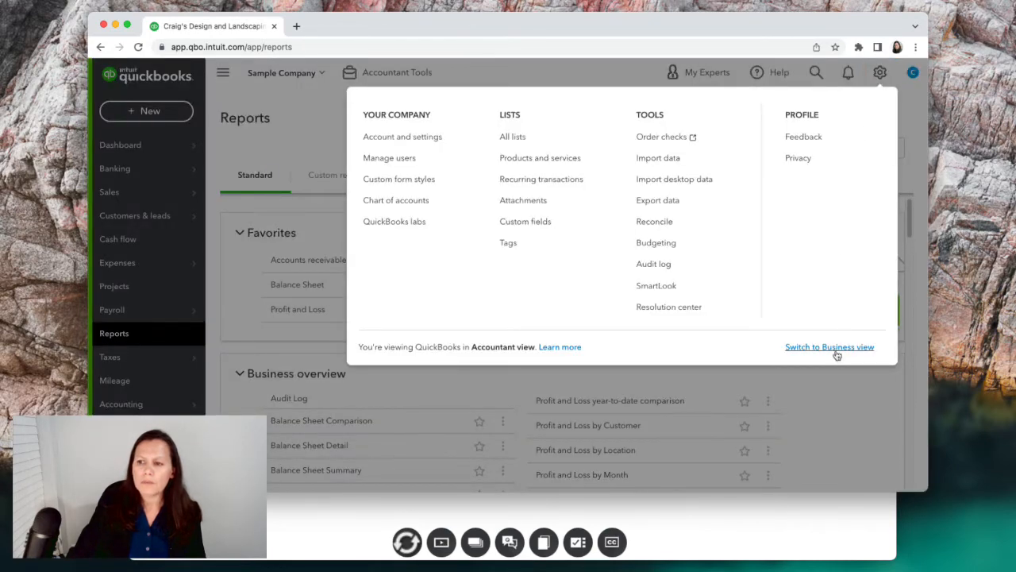
left_click(829, 346)
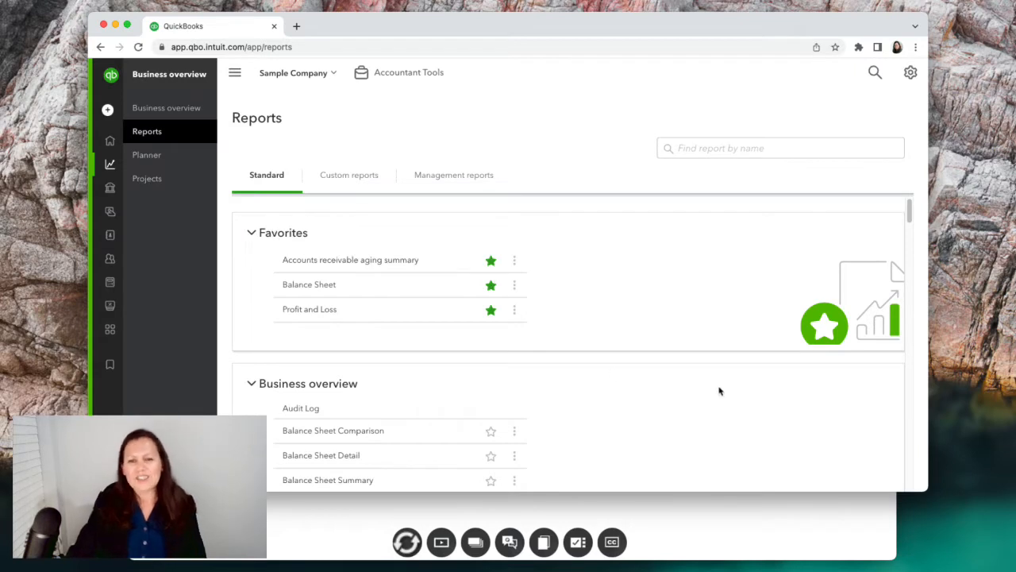
mouse_move(495, 101)
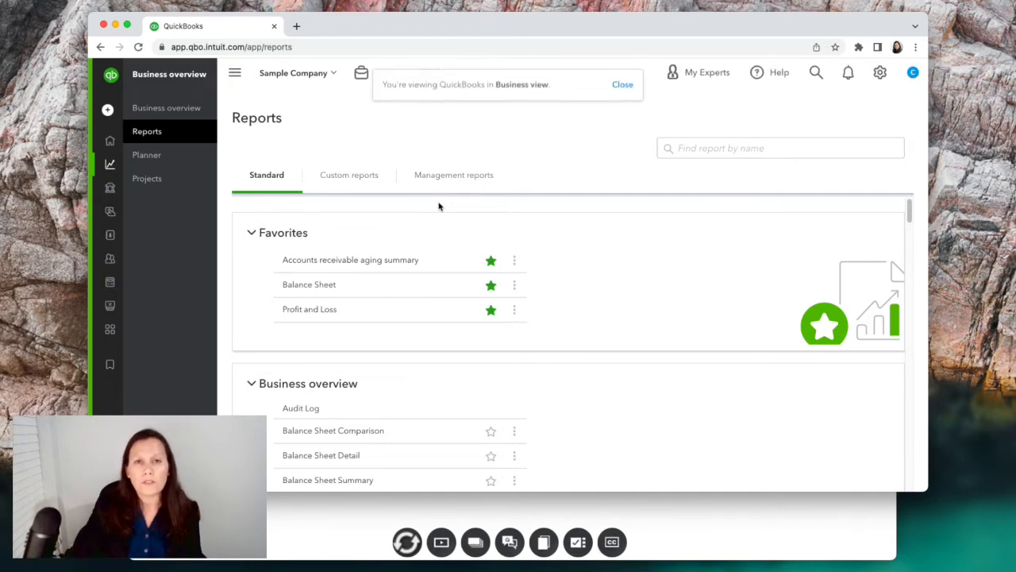
mouse_move(891, 93)
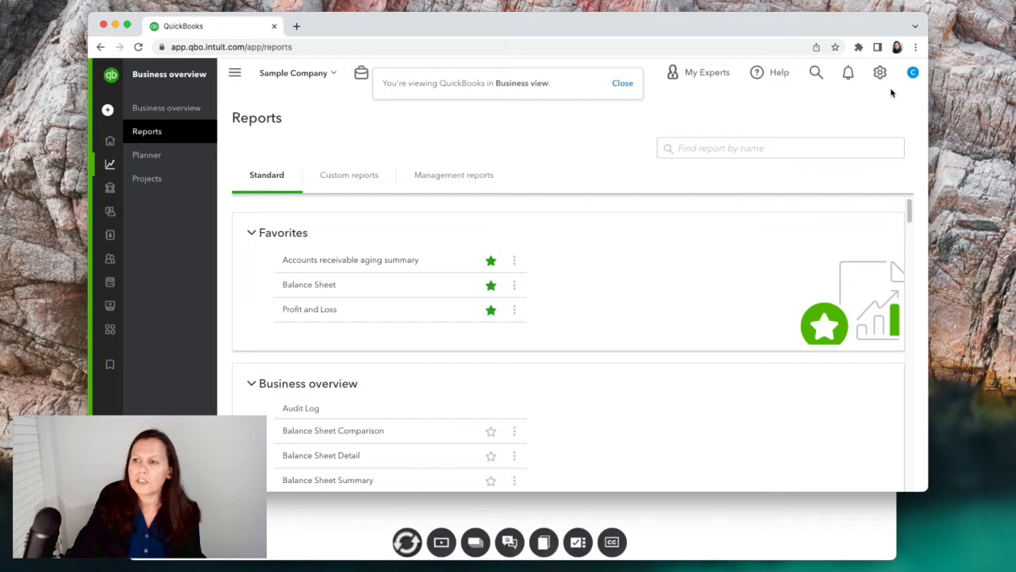
Switch QuickBooks back to Accountant view from the gear menu
left_click(880, 72)
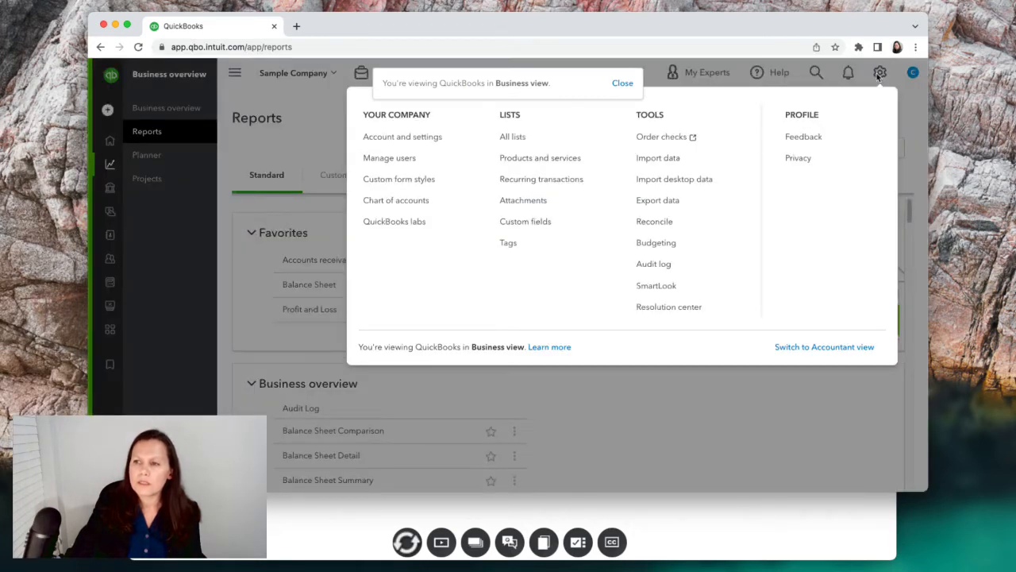
left_click(824, 347)
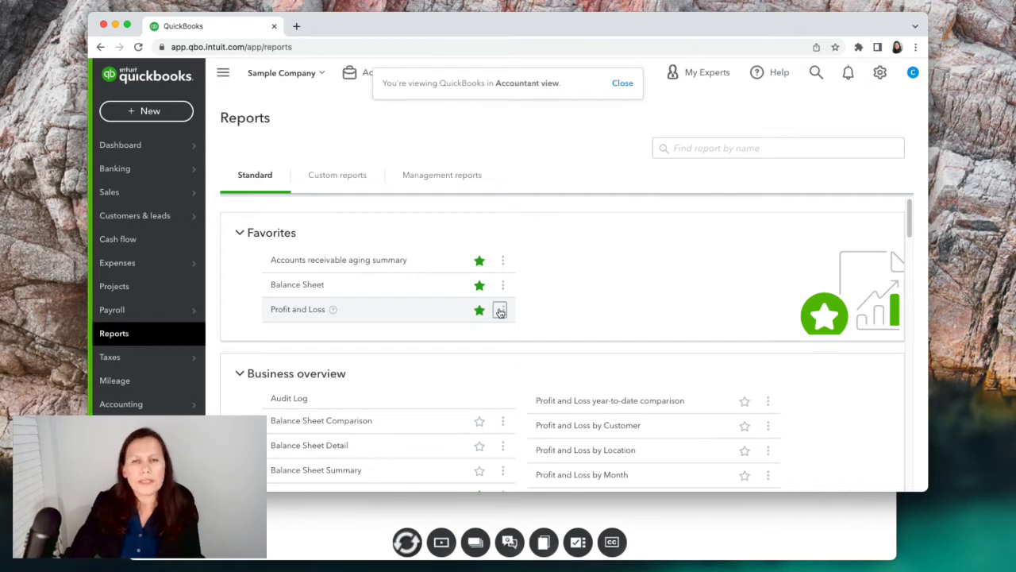
mouse_move(711, 303)
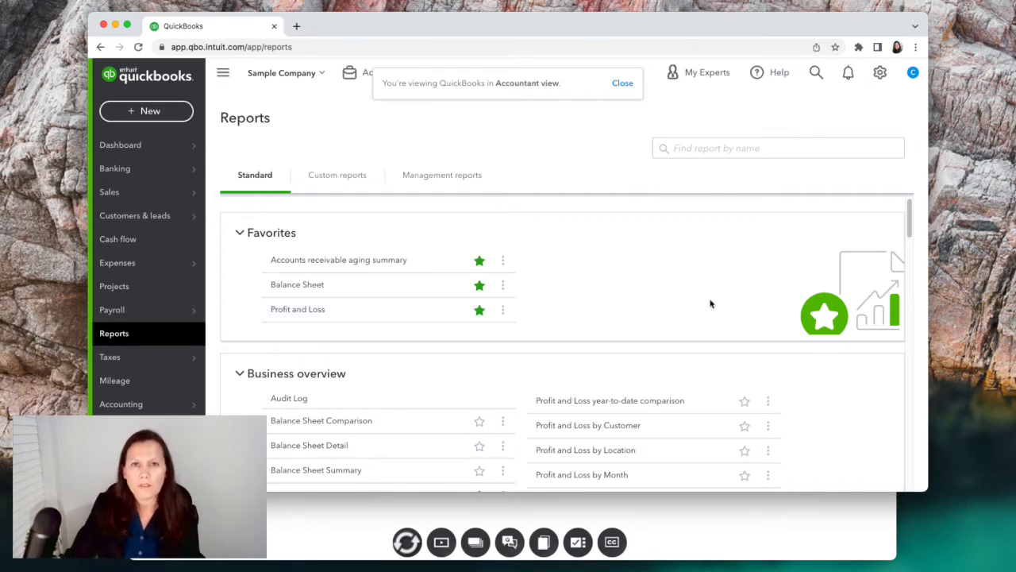
Open Profit and Loss for This Year-to-last-month (01/01/2022–05/31/2022)
left_click(298, 309)
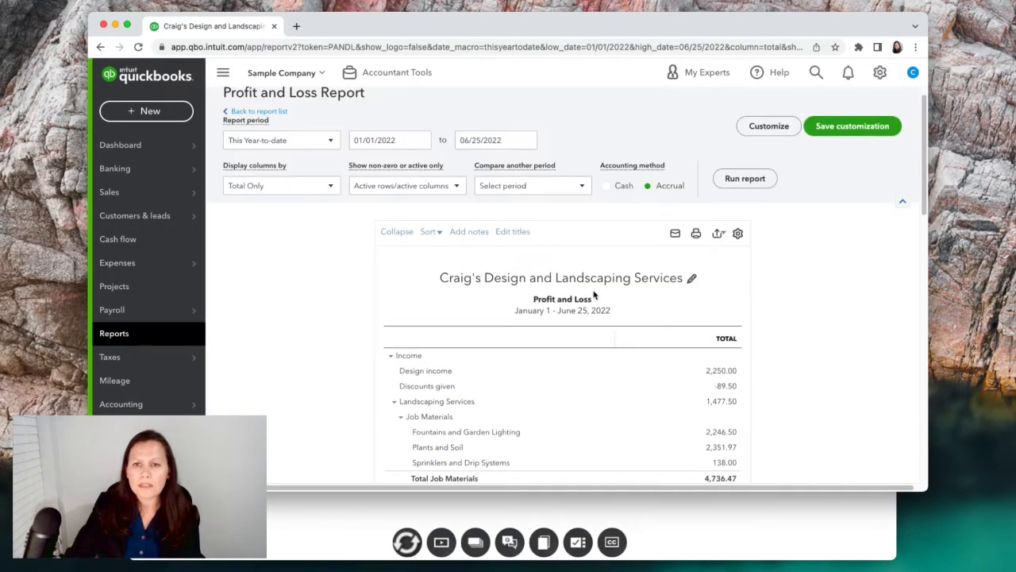
mouse_move(600, 290)
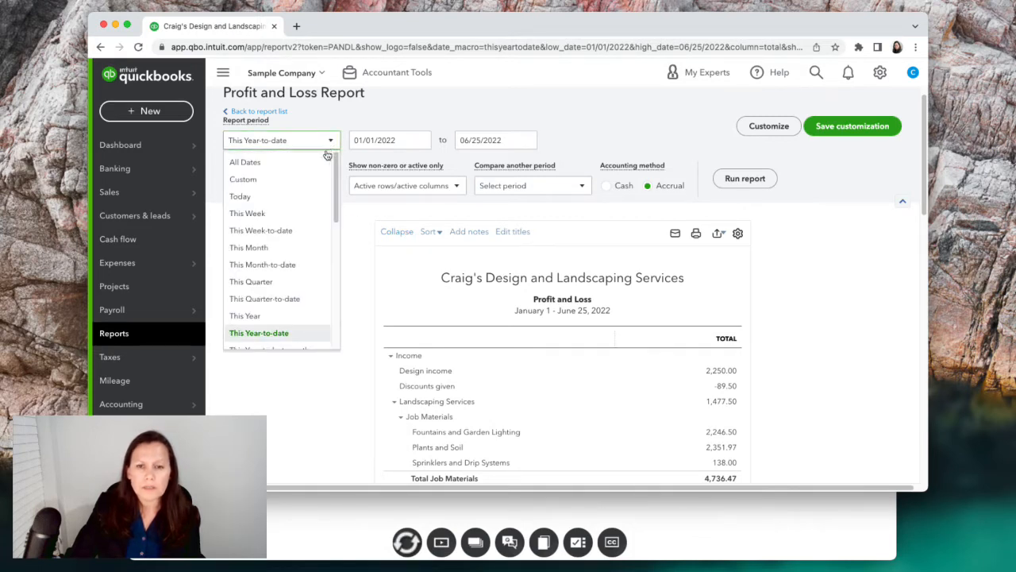
mouse_move(262, 316)
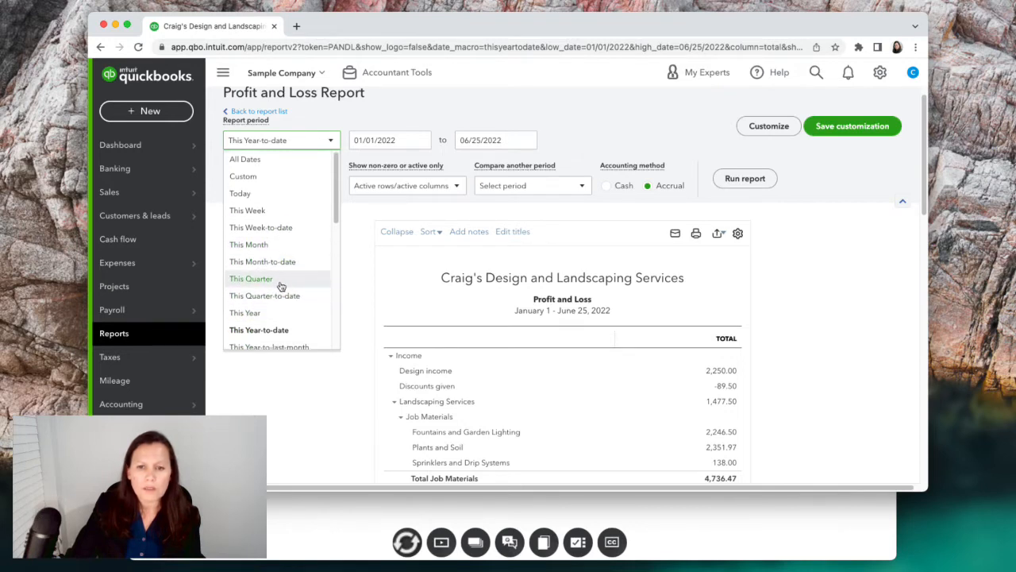
scroll("down", 3)
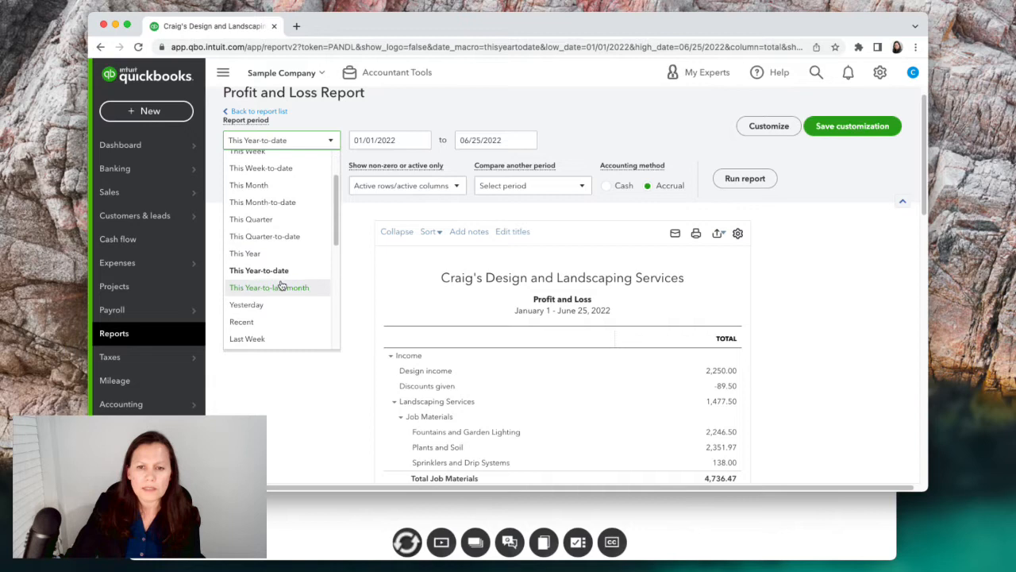
left_click(268, 287)
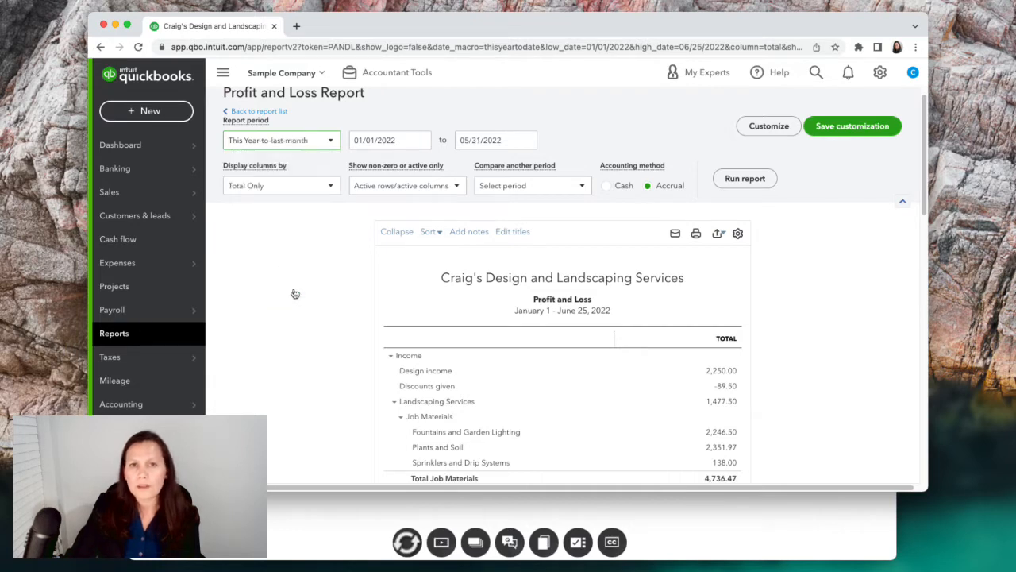
mouse_move(348, 210)
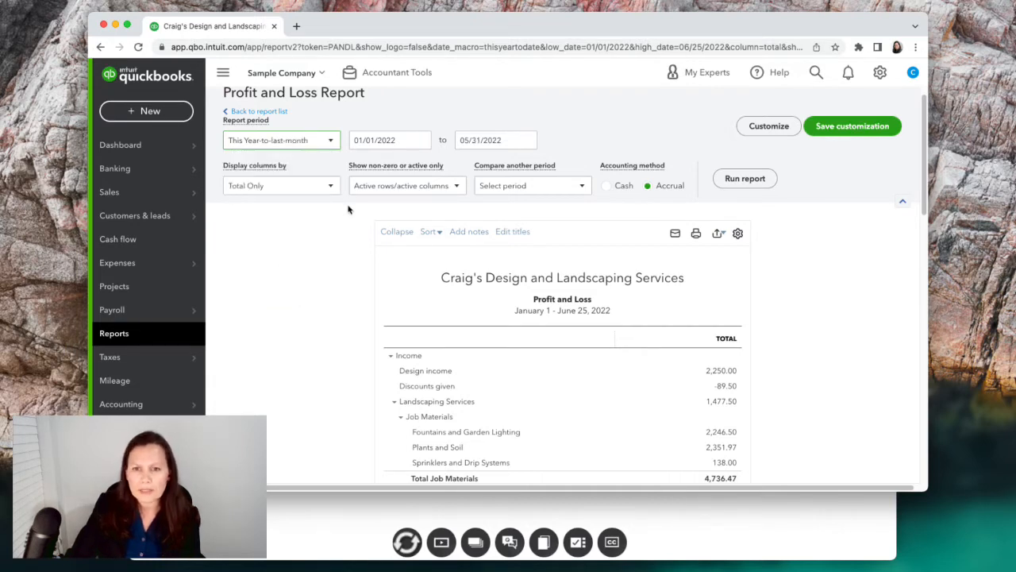
mouse_move(409, 216)
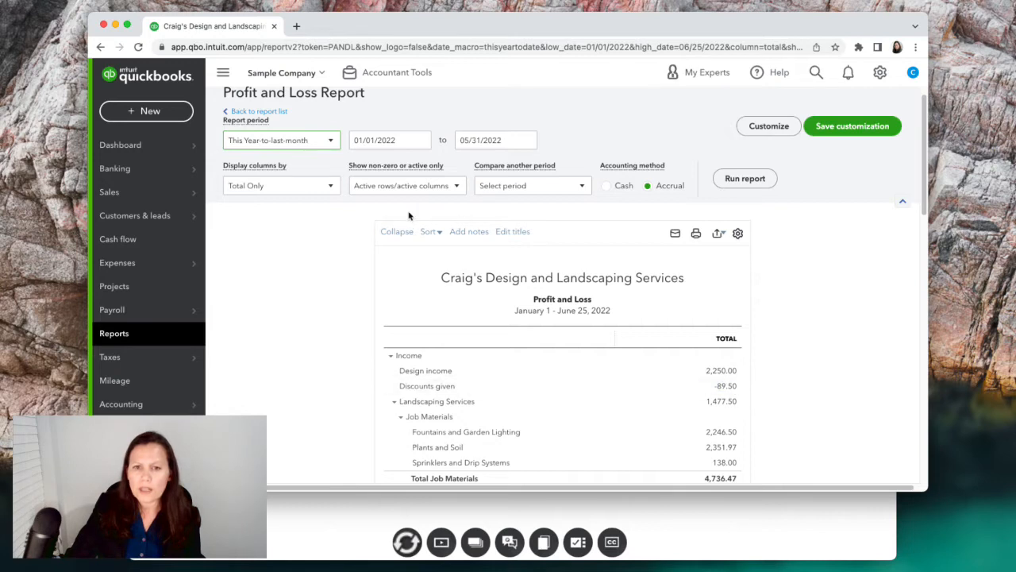
Set the Profit and Loss 'Display columns by' option to Months
left_click(281, 185)
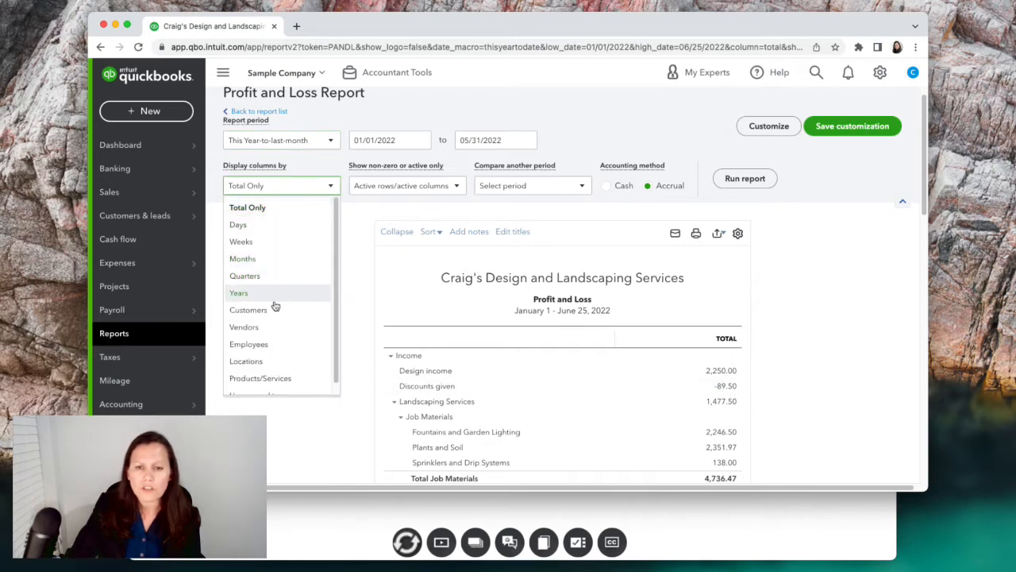
mouse_move(242, 258)
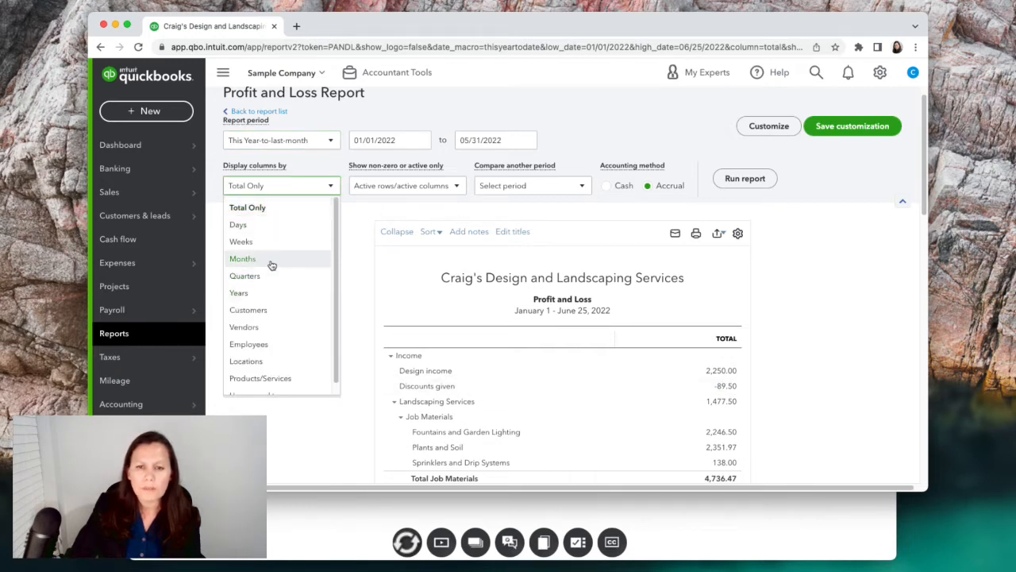
mouse_move(324, 250)
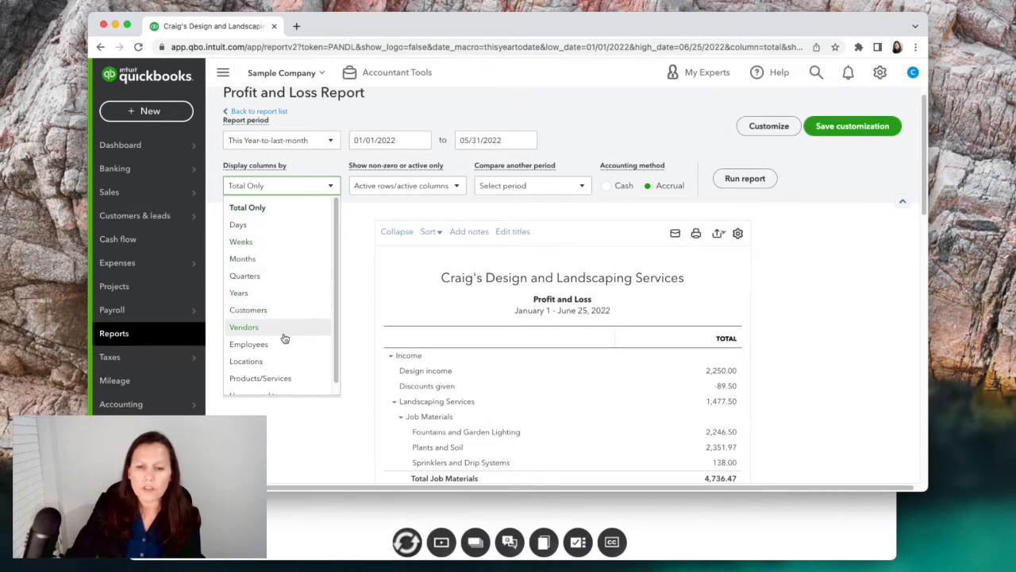
mouse_move(293, 386)
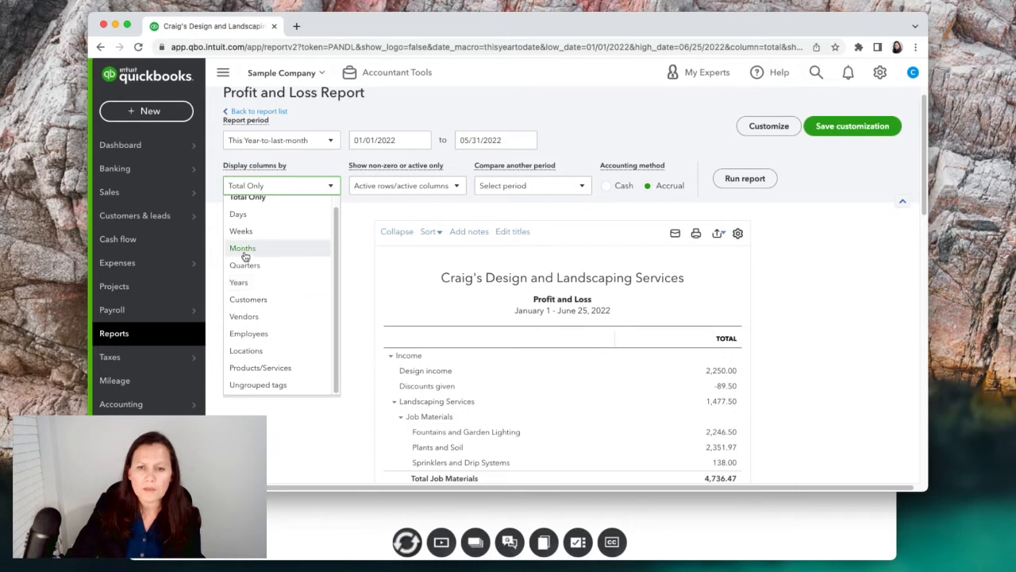
left_click(243, 248)
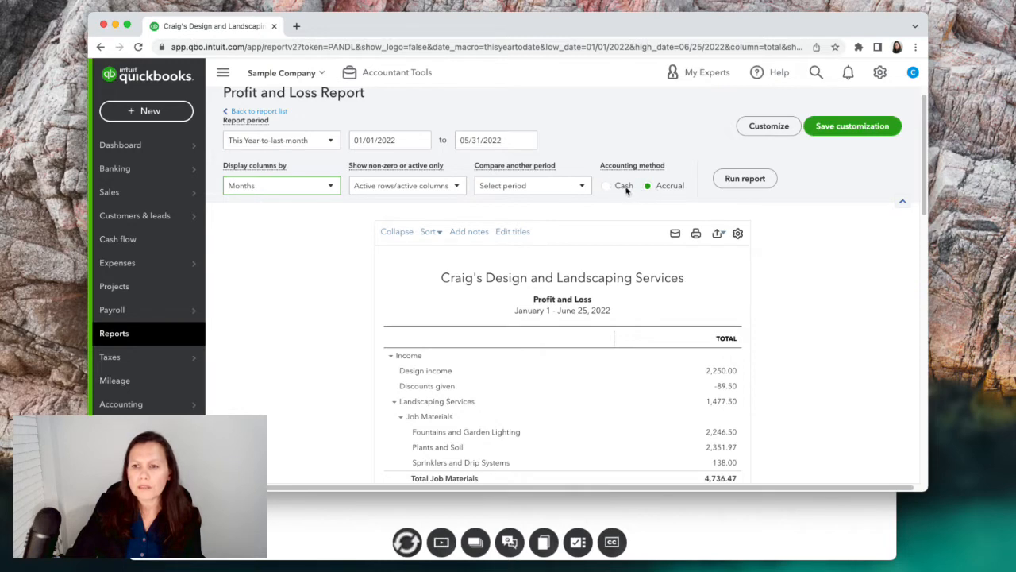
mouse_move(647, 212)
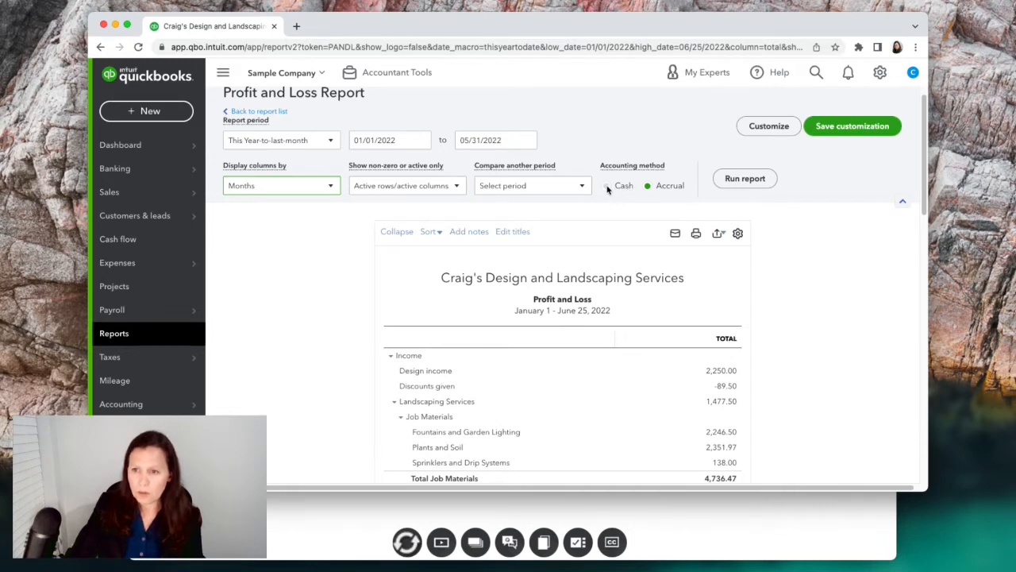
Try the Cash accounting method on the report, then revert it to Accrual
left_click(607, 185)
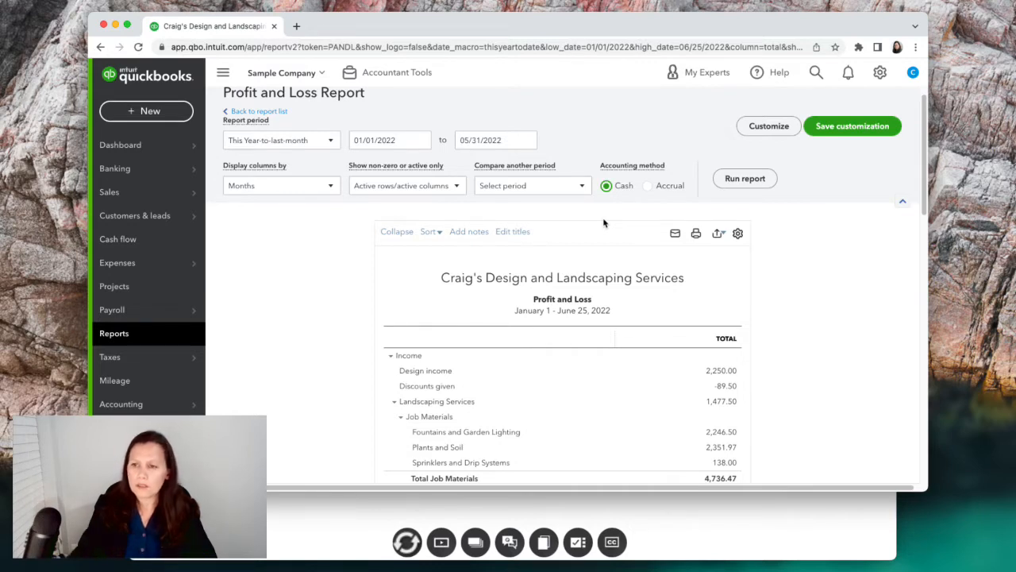
left_click(648, 185)
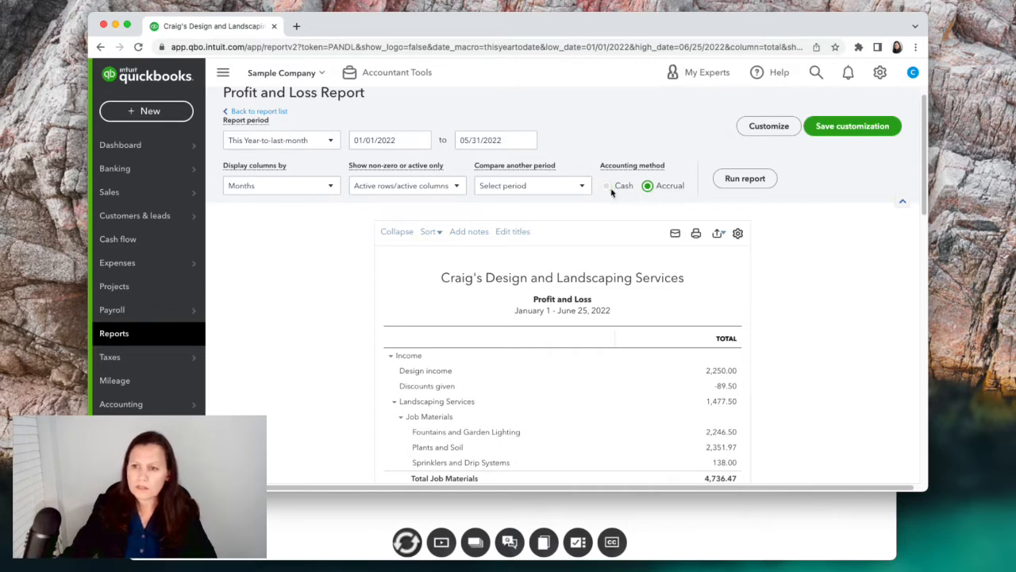
left_click(879, 72)
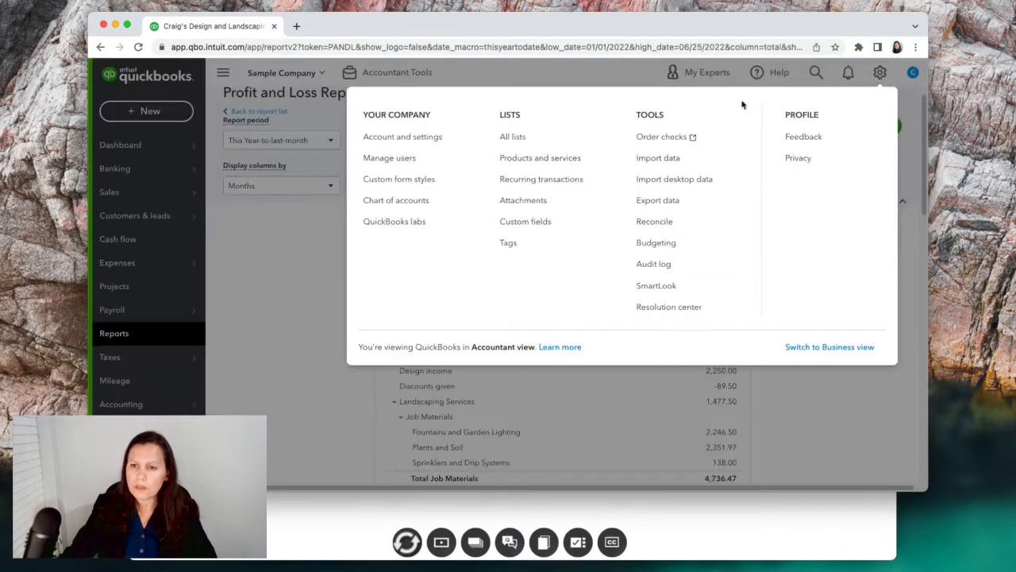
mouse_move(285, 276)
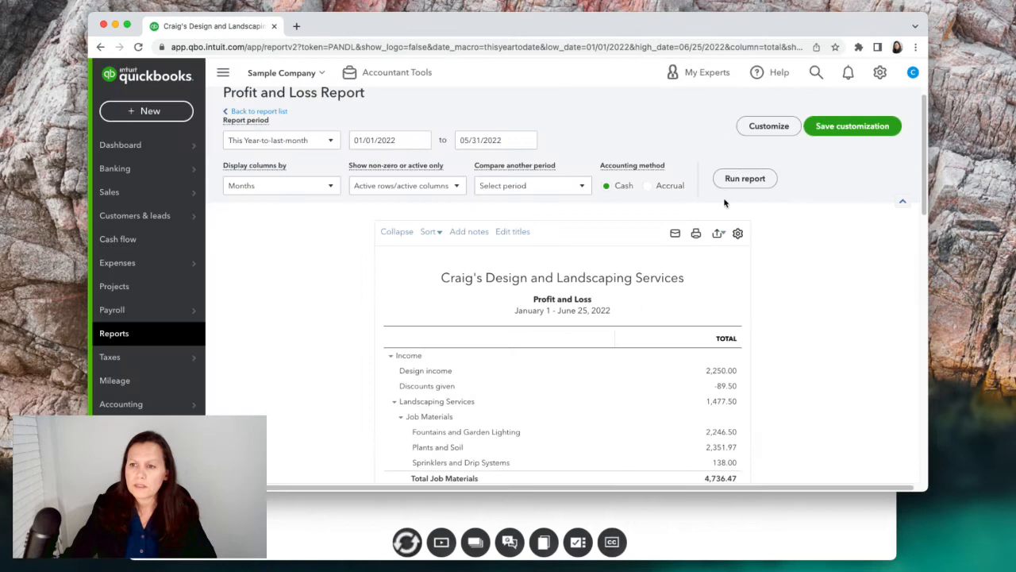
mouse_move(653, 207)
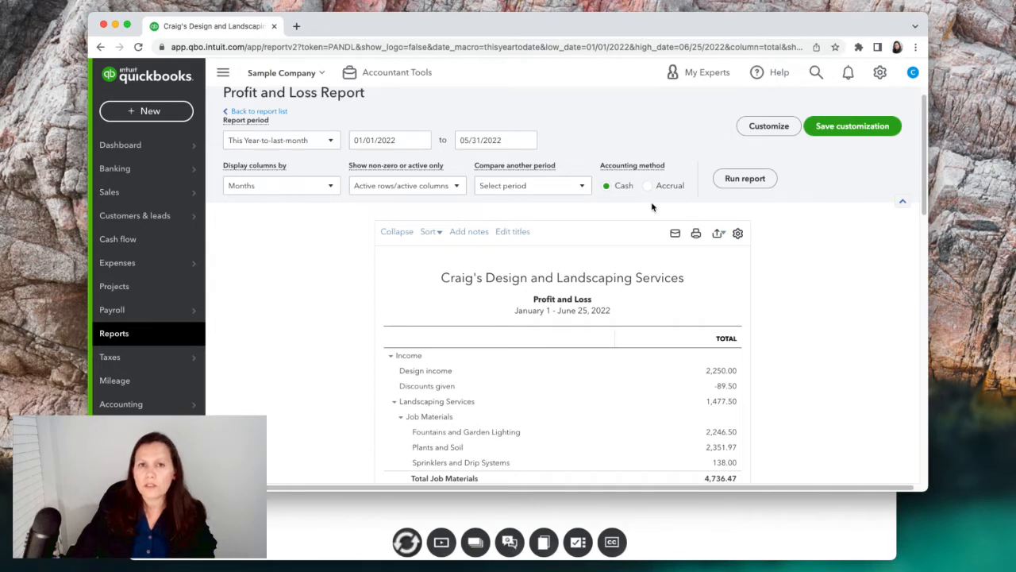
mouse_move(651, 210)
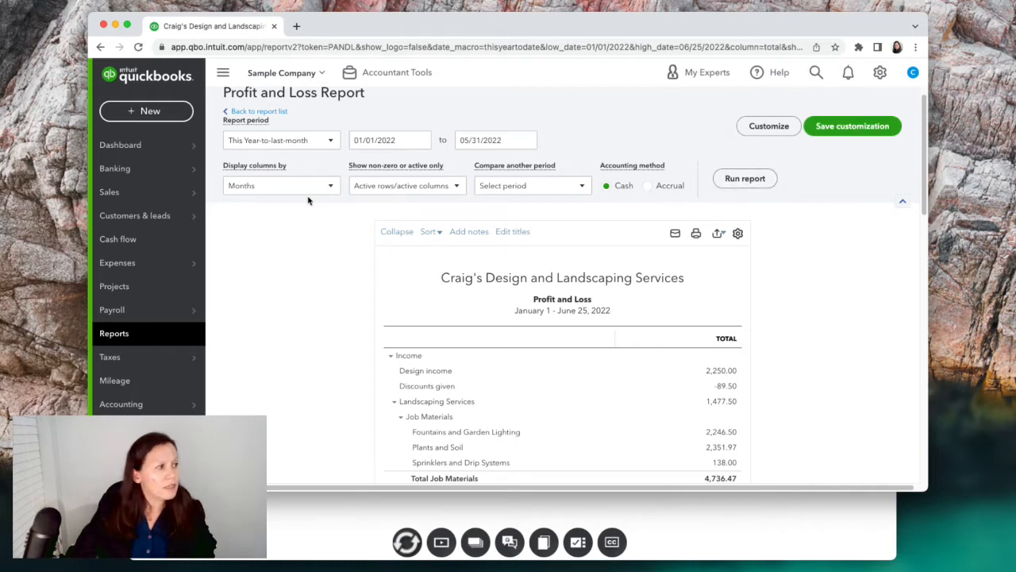
left_click(744, 178)
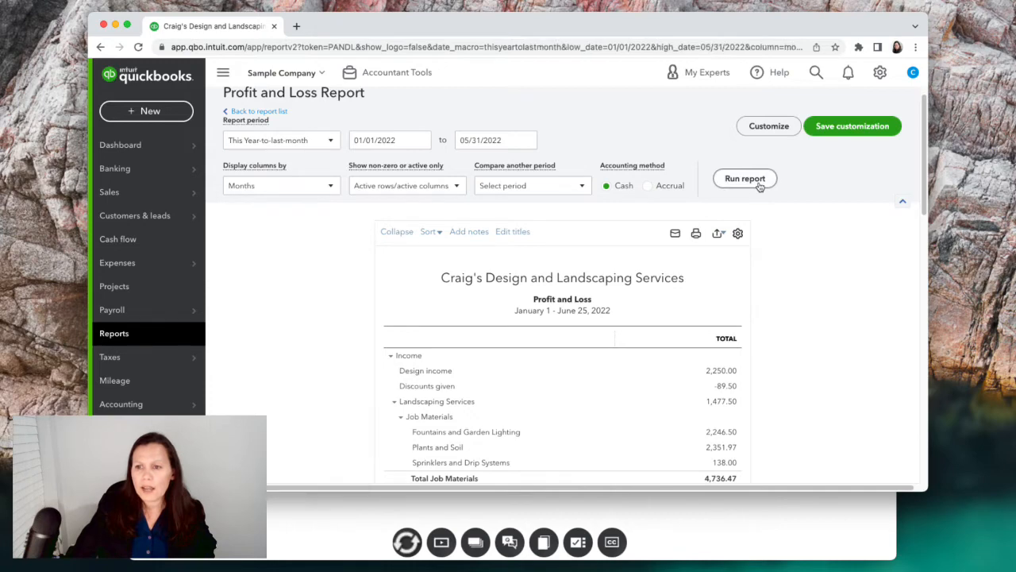
left_click(744, 178)
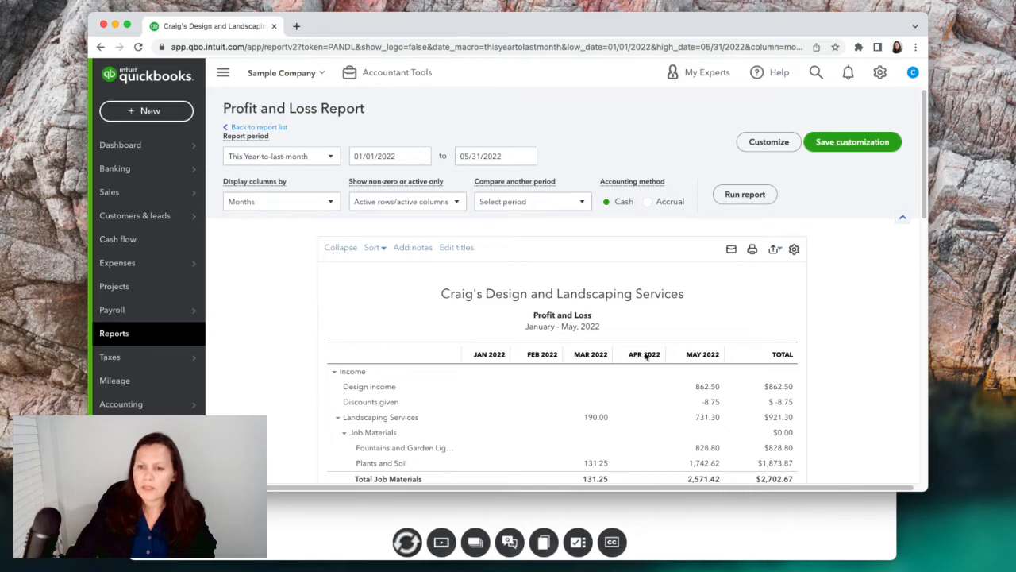
scroll("down", 3)
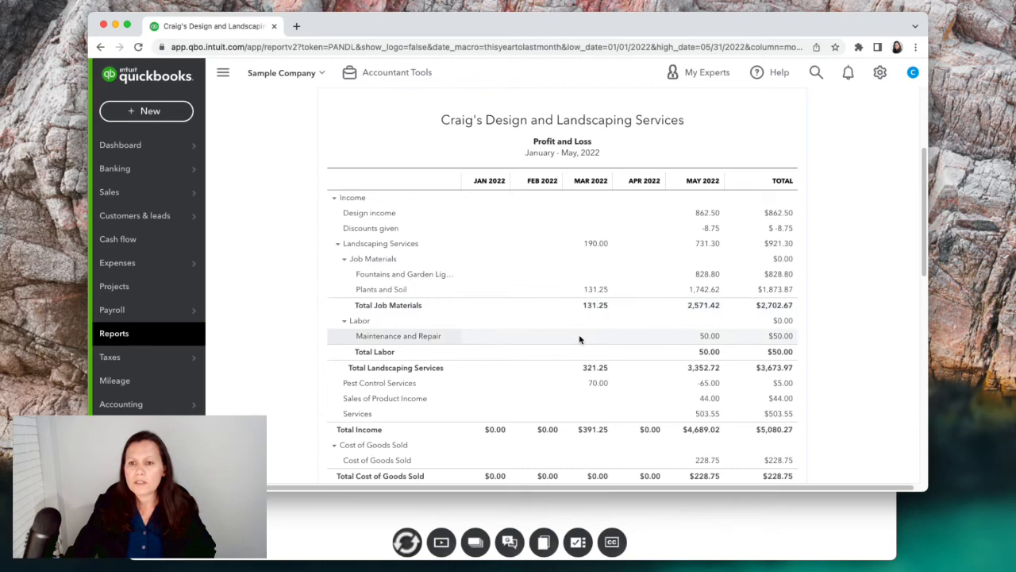
mouse_move(495, 333)
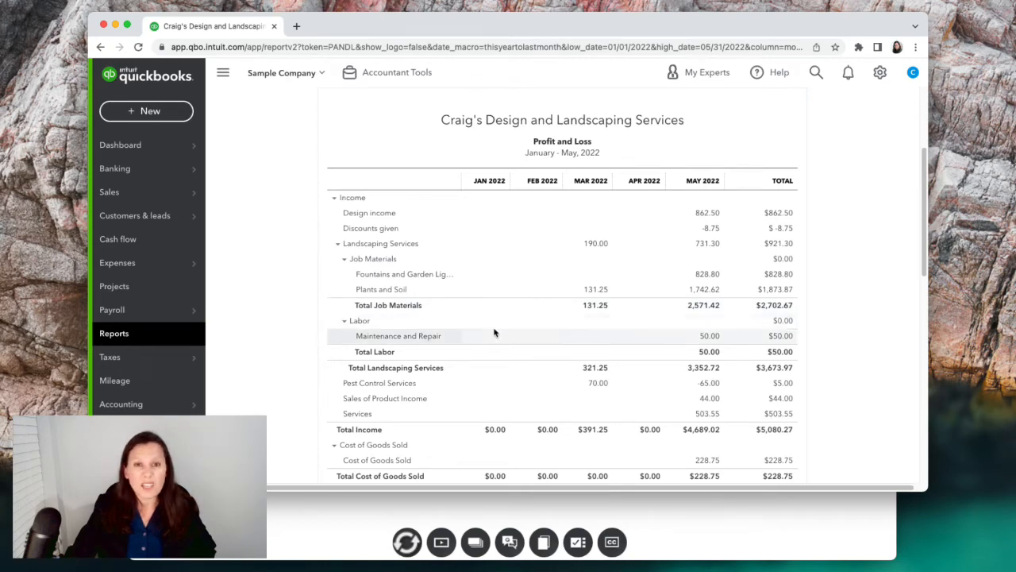
scroll("down", 3)
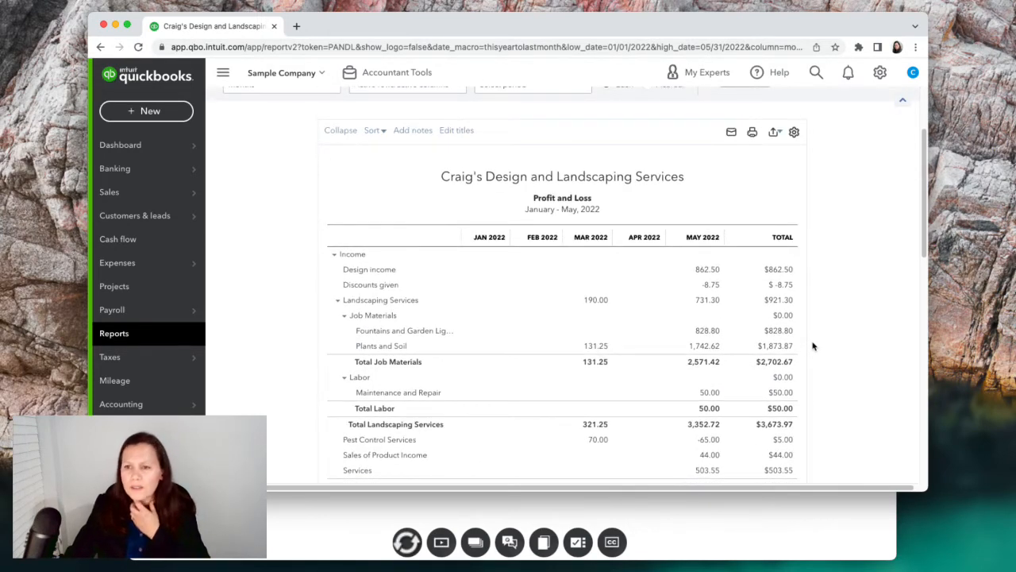
scroll("down", 3)
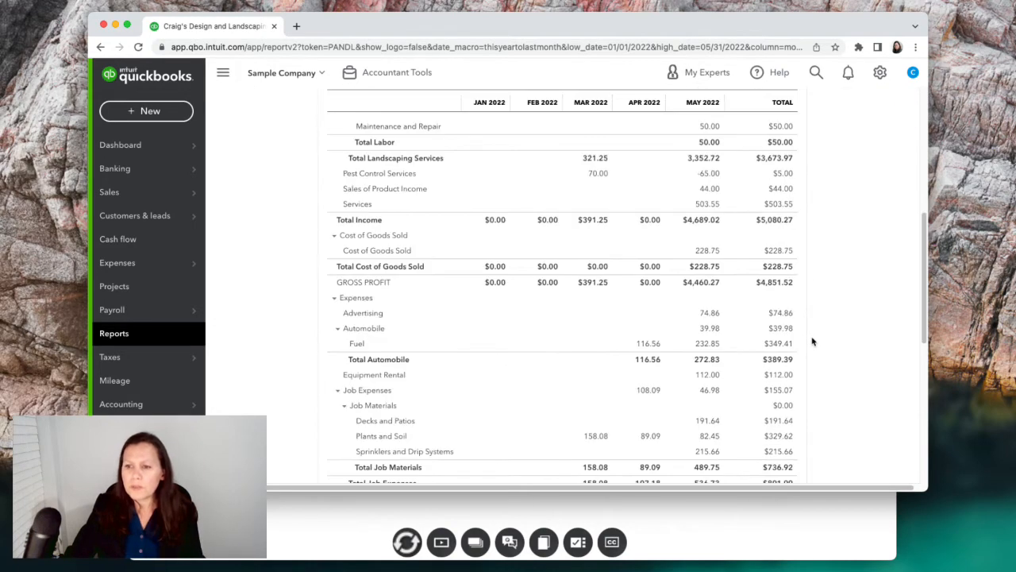
scroll("down", 3)
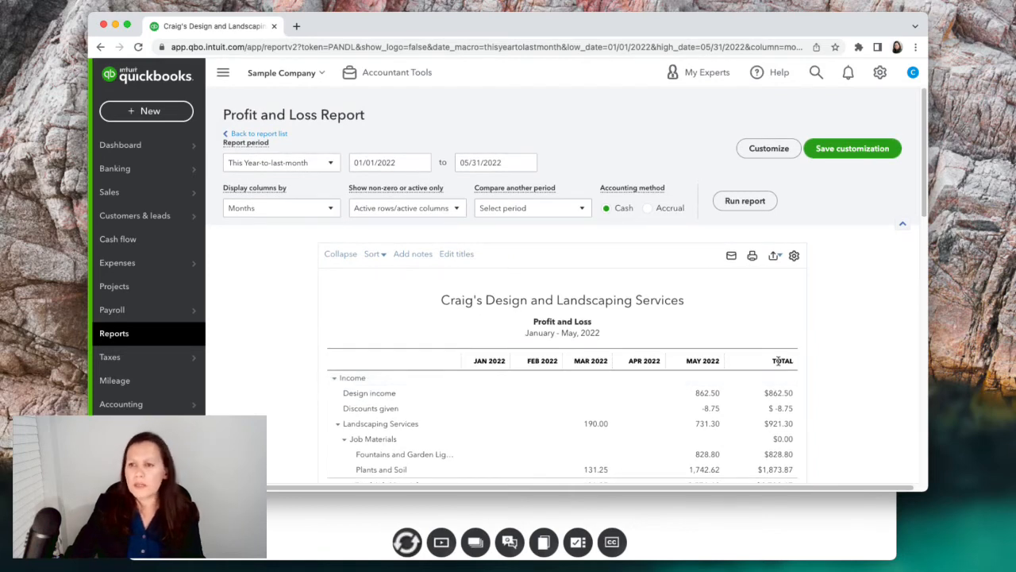
mouse_move(769, 149)
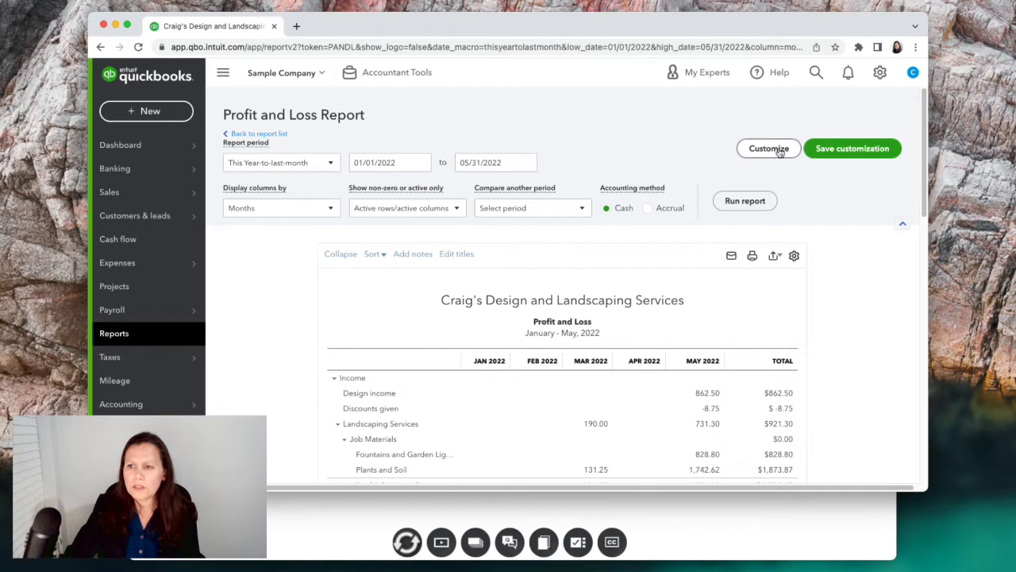
In Customize, enable the Location filter and browse its choices, leaving the value blank
left_click(768, 148)
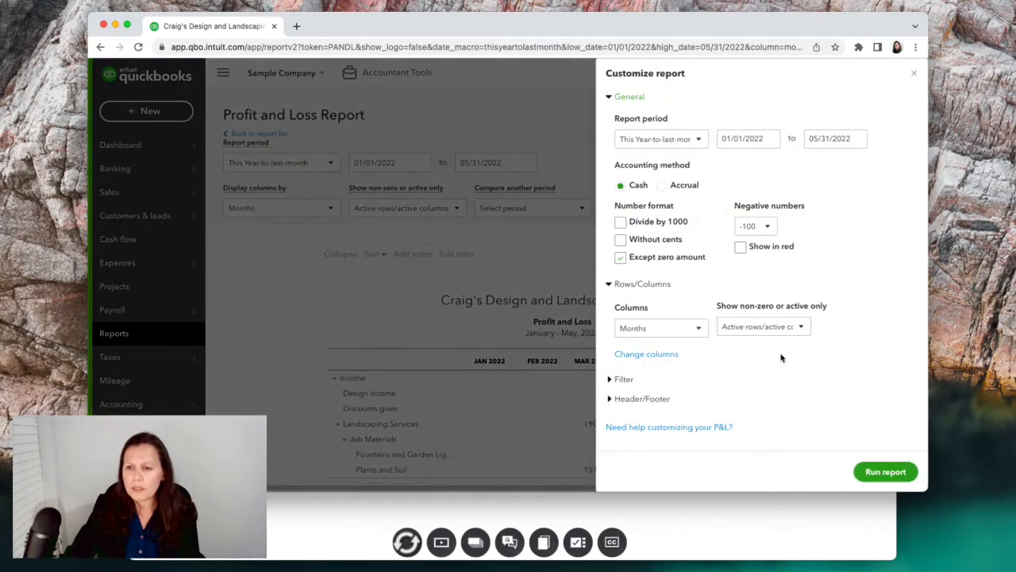
mouse_move(681, 141)
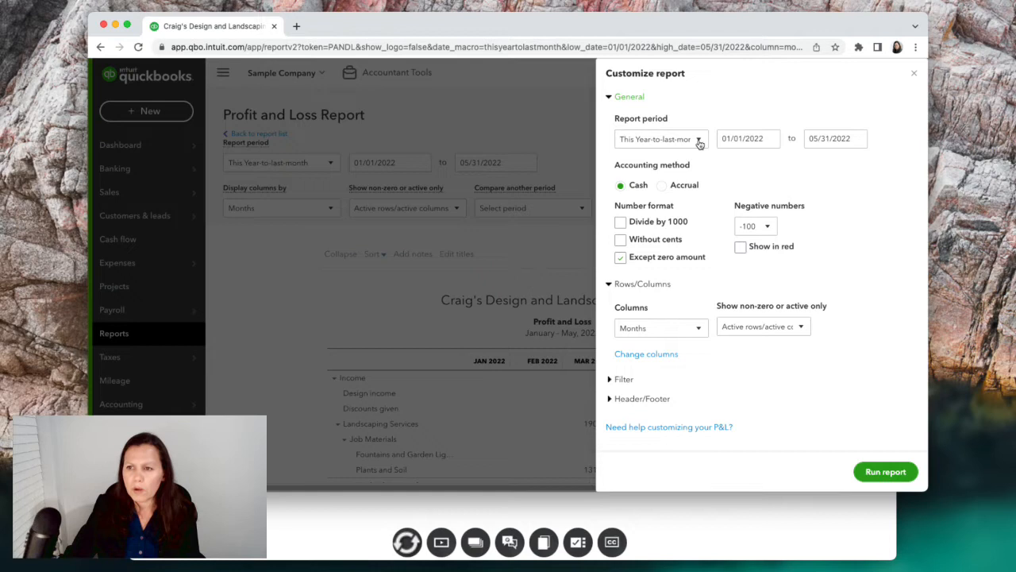
mouse_move(667, 193)
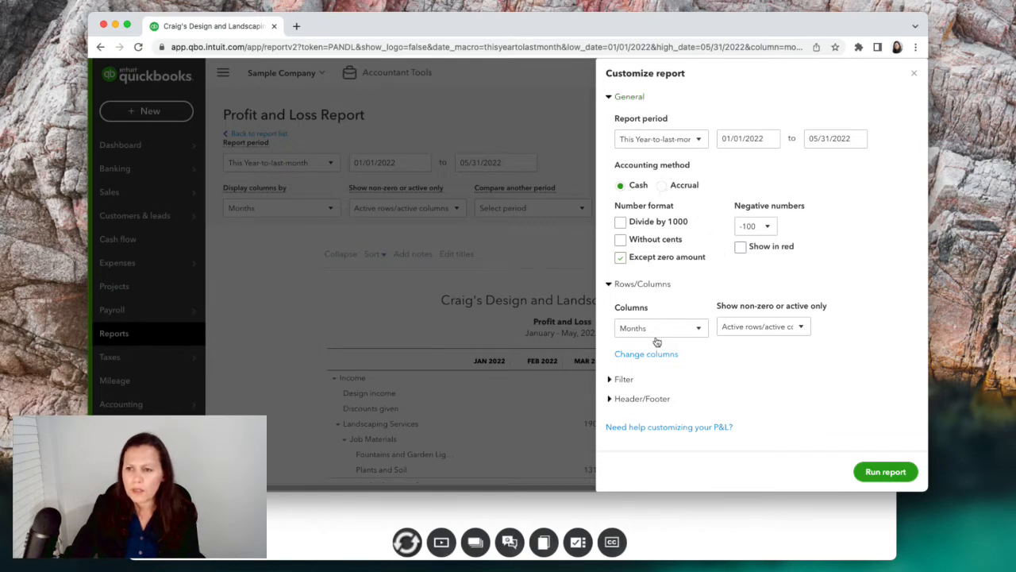
mouse_move(752, 306)
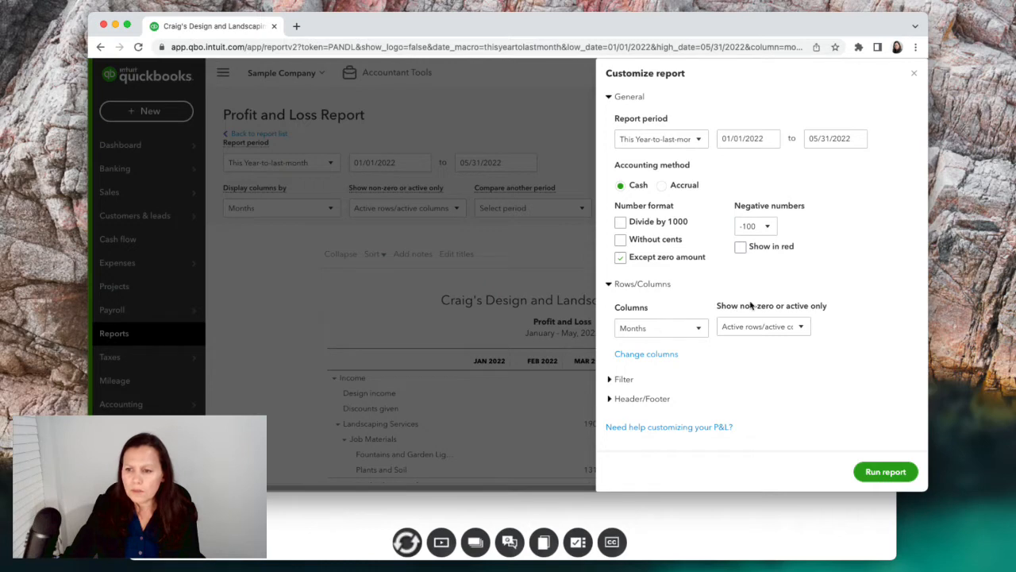
mouse_move(612, 381)
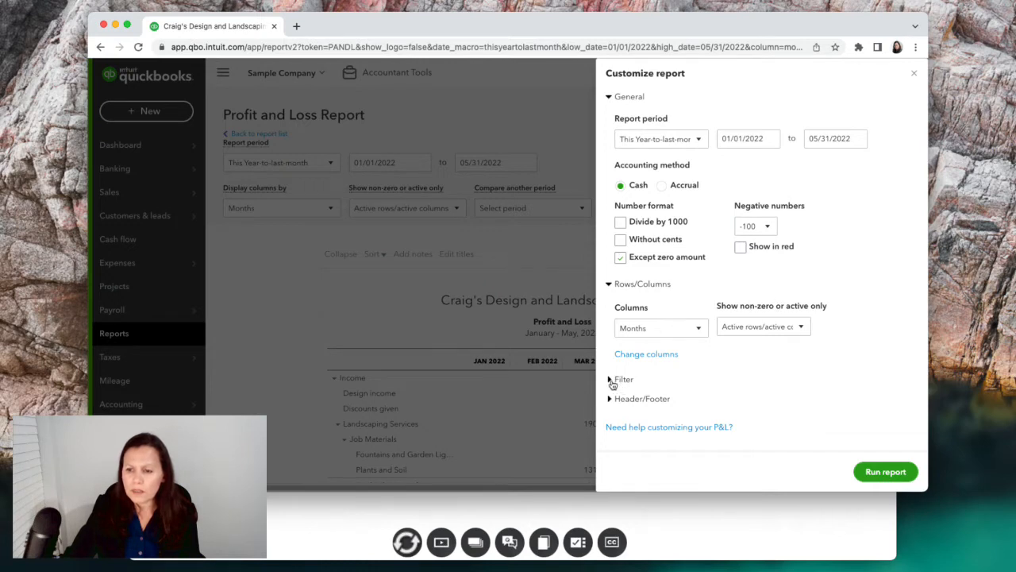
left_click(624, 379)
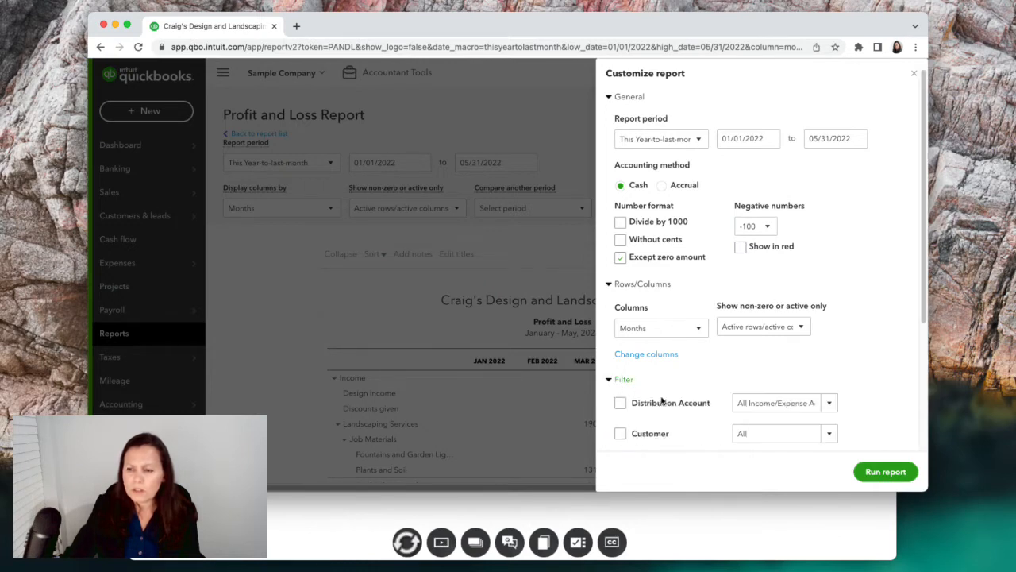
scroll("down", 3)
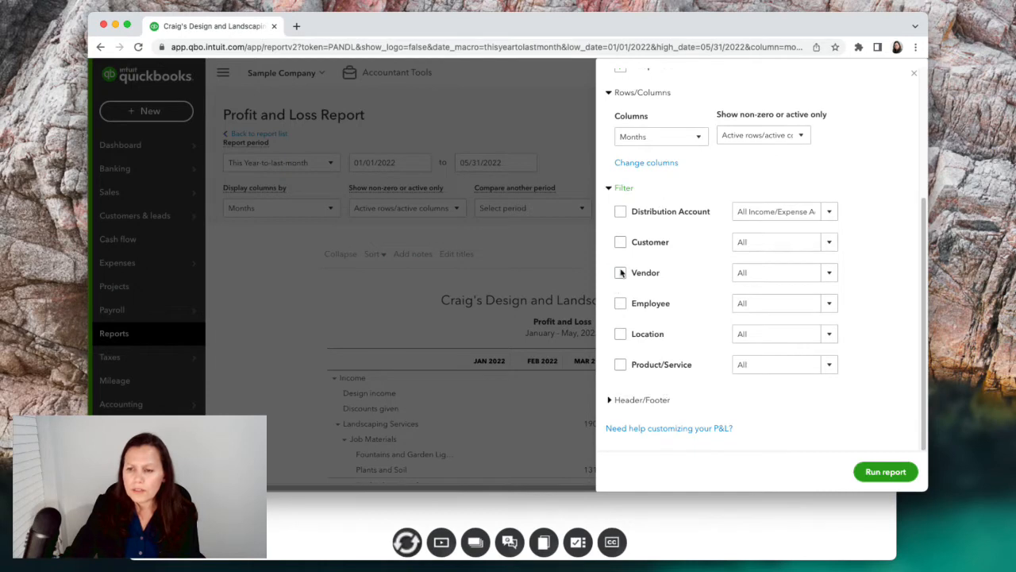
mouse_move(622, 364)
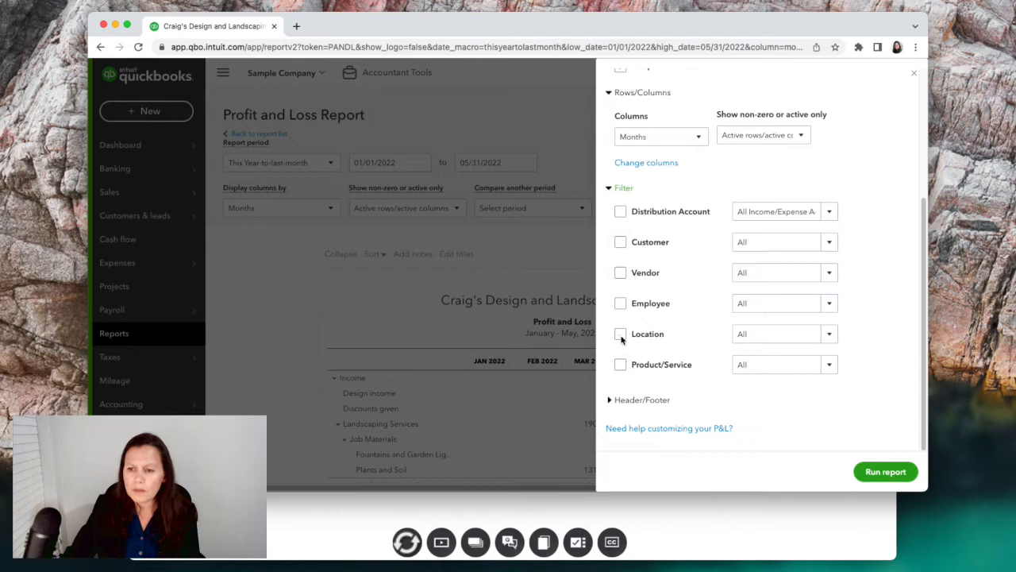
left_click(620, 334)
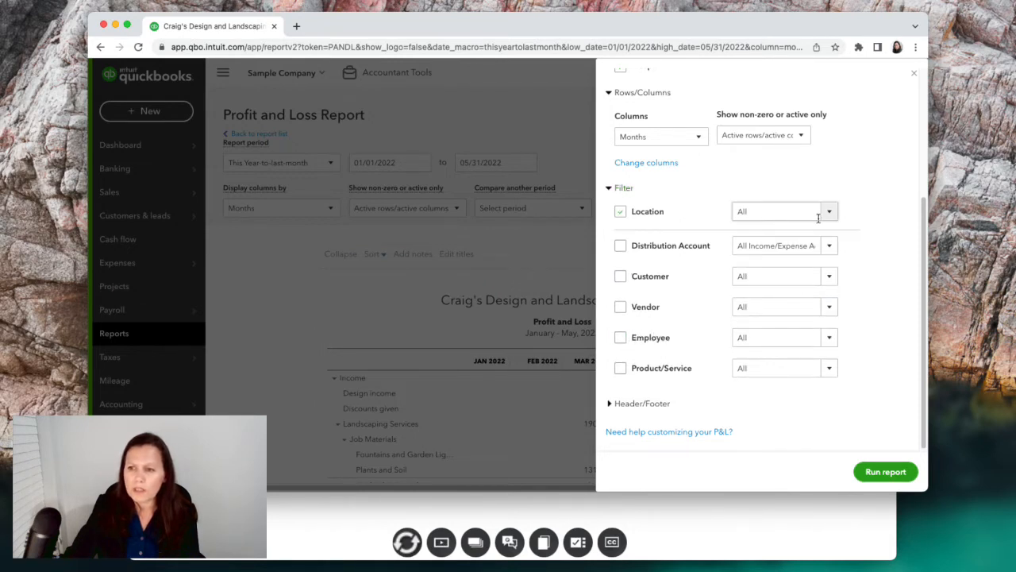
left_click(829, 211)
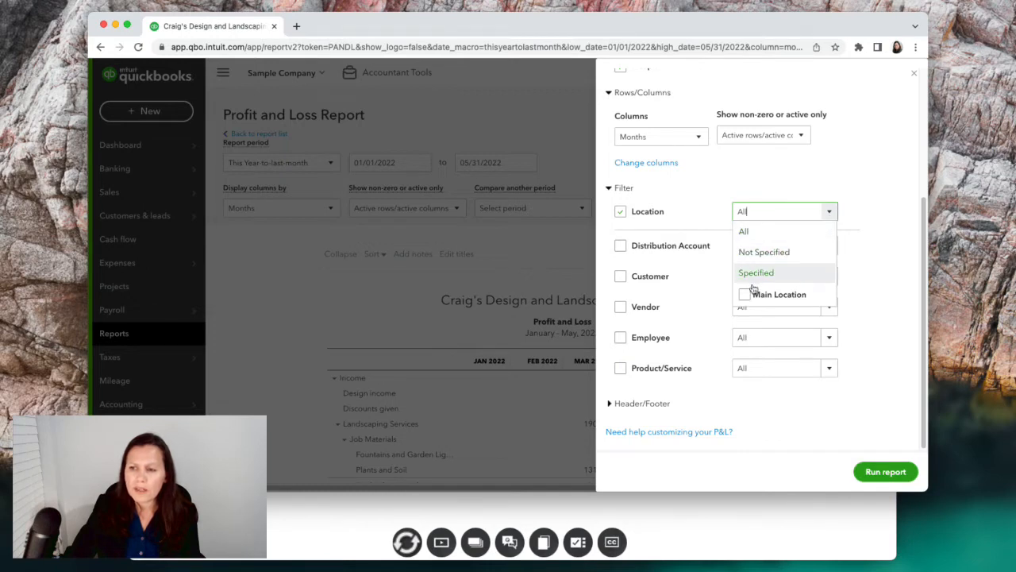
mouse_move(764, 252)
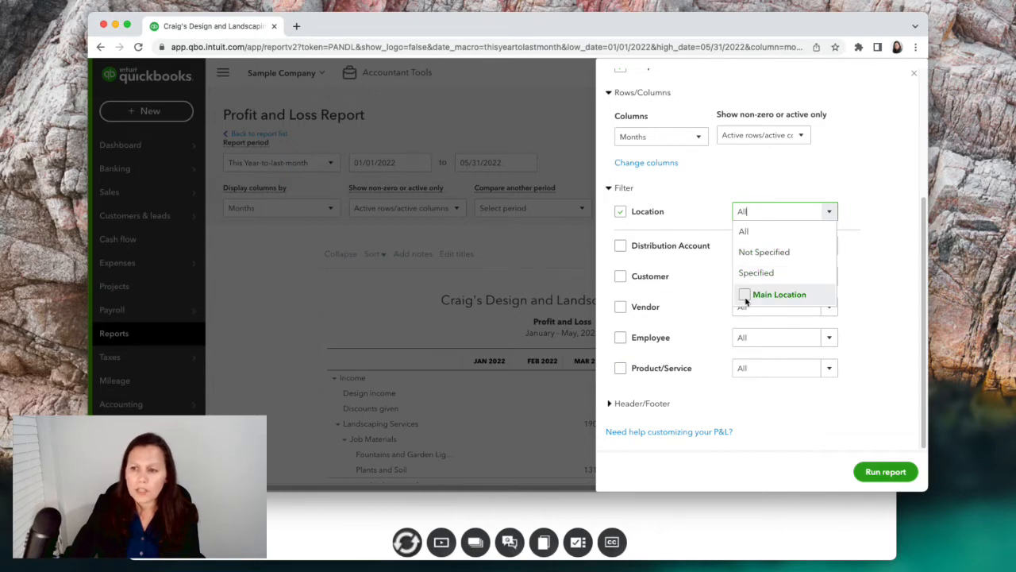
left_click(744, 295)
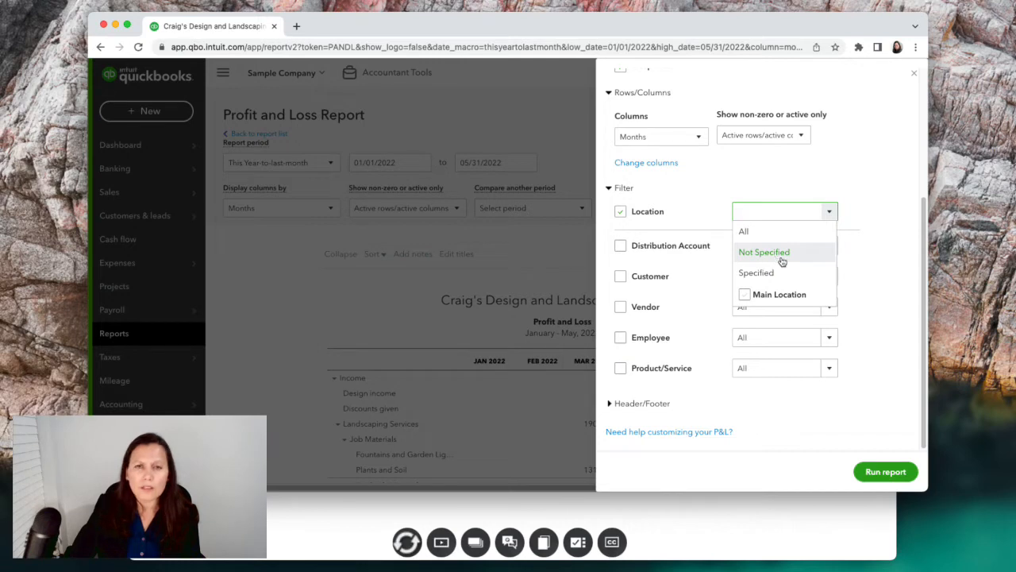
left_click(763, 252)
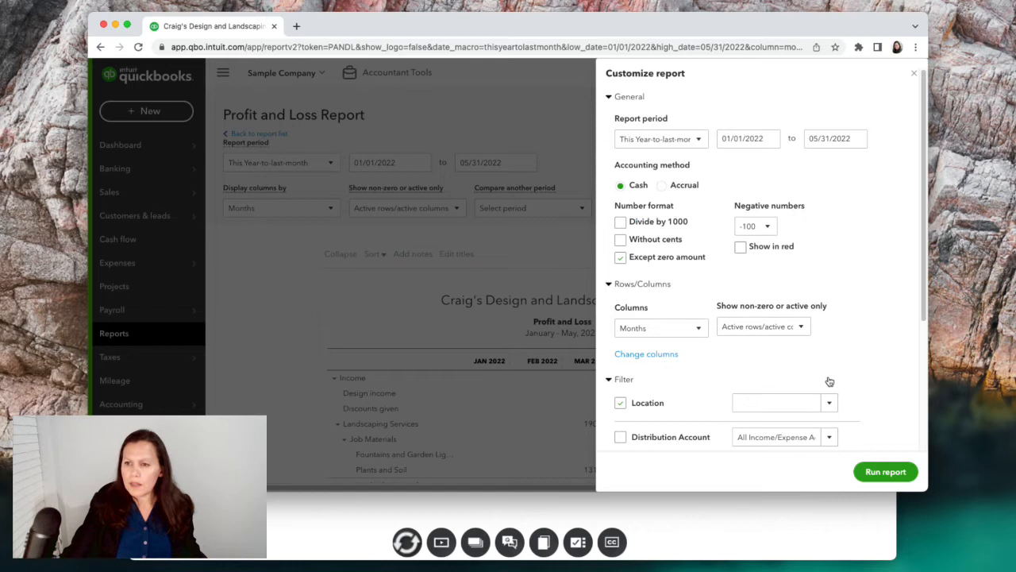
Close Customize with Location unticked and show quarterly columns (Jan–Mar, Apr–May 2022)
scroll("down", 3)
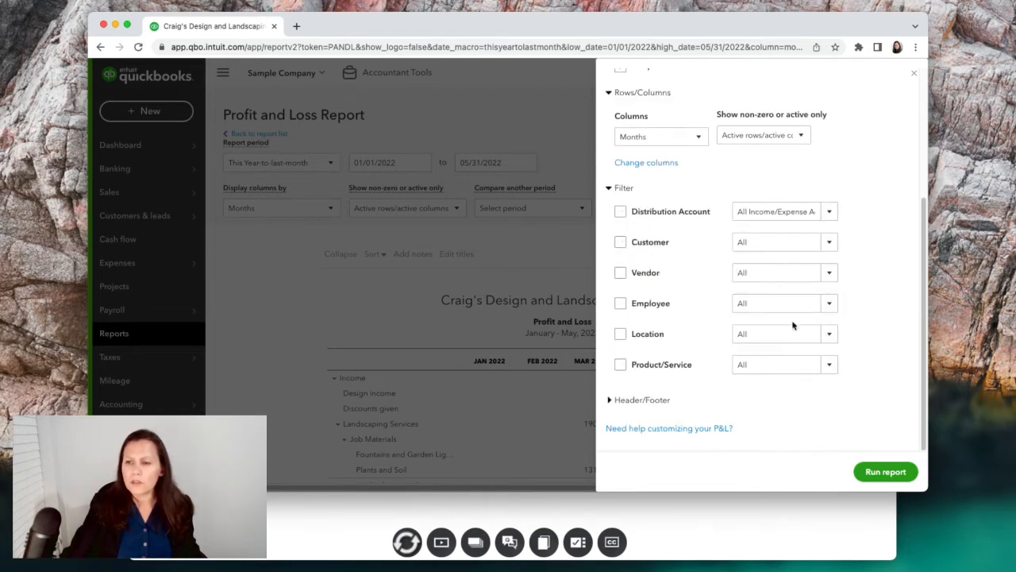
mouse_move(921, 524)
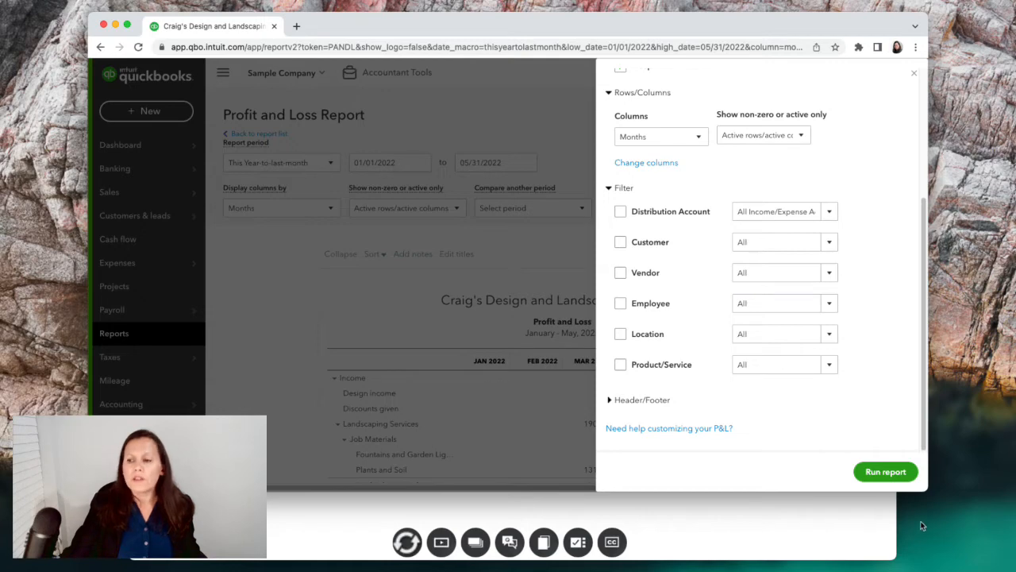
left_click(884, 471)
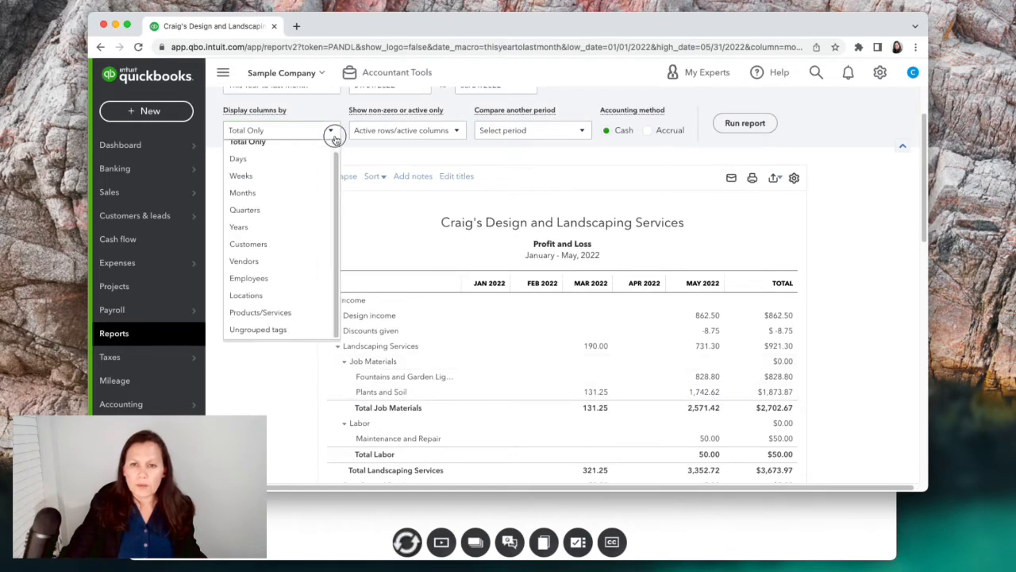
left_click(245, 210)
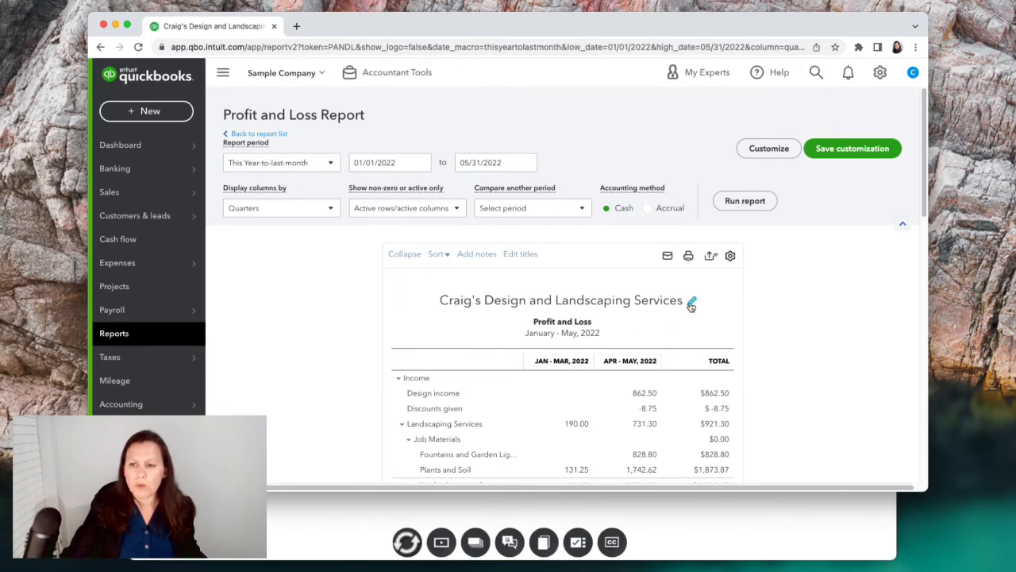
Retitle the report 'Craig's Design and Landscaping Services LLC' and 'Income Statement'
left_click(691, 300)
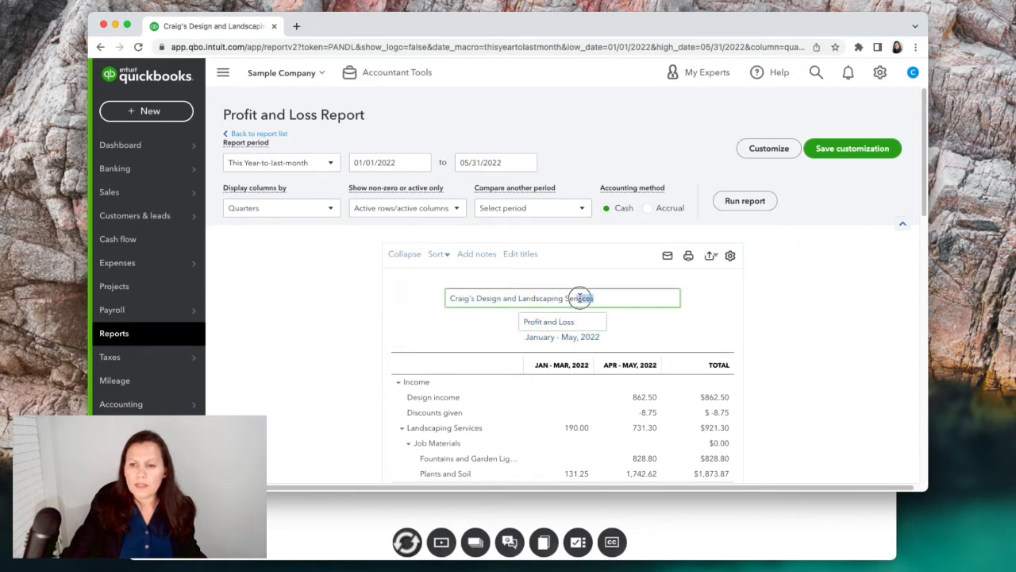
type("L")
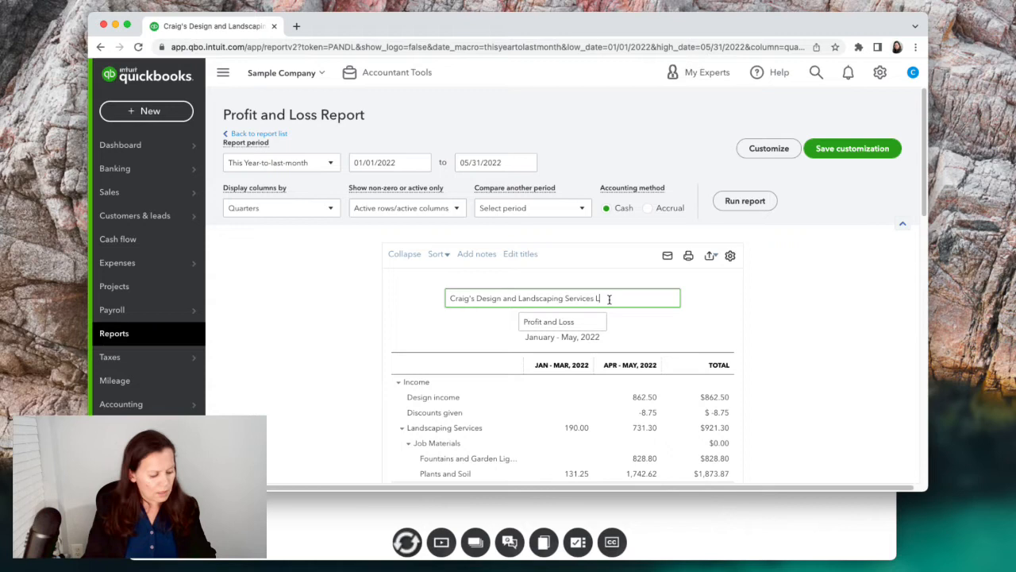
type("LC")
left_click(562, 321)
type("Income Statement")
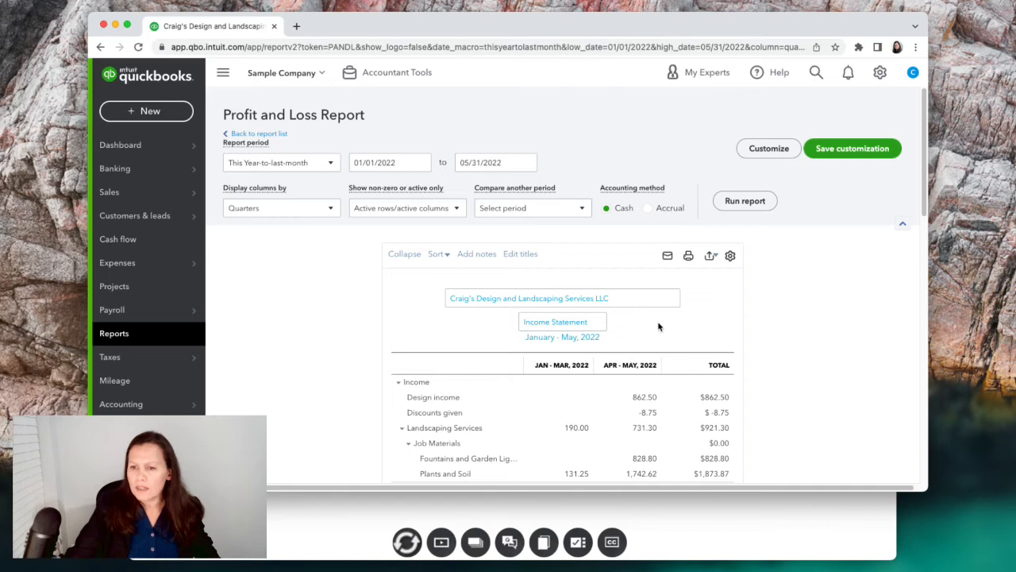
scroll("down", 3)
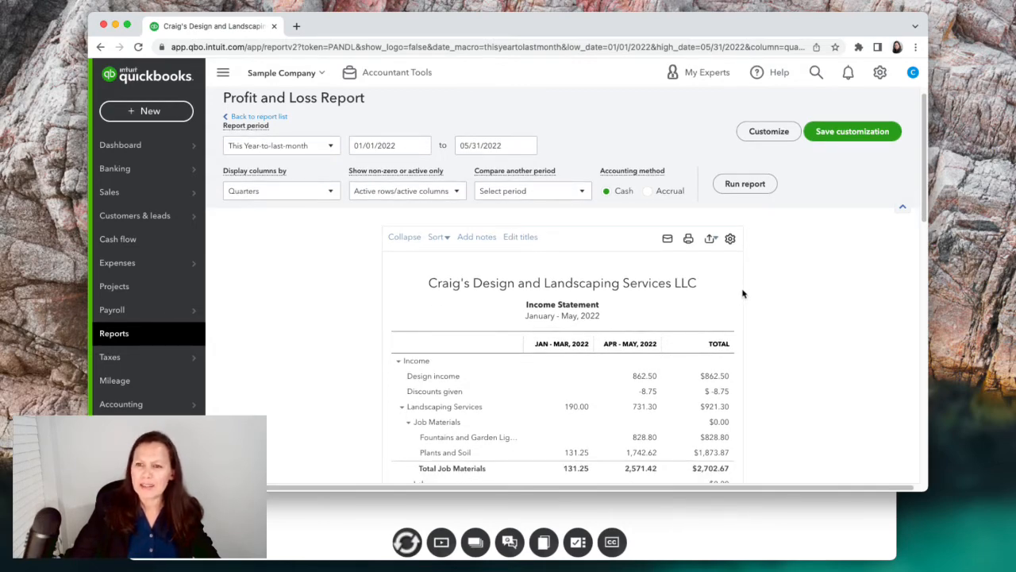
scroll("down", 3)
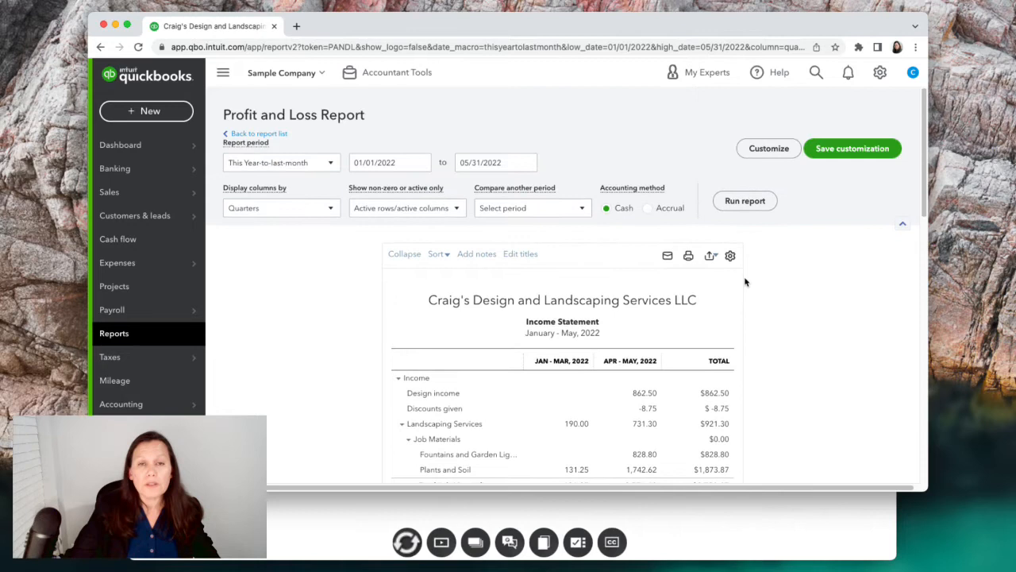
mouse_move(331, 217)
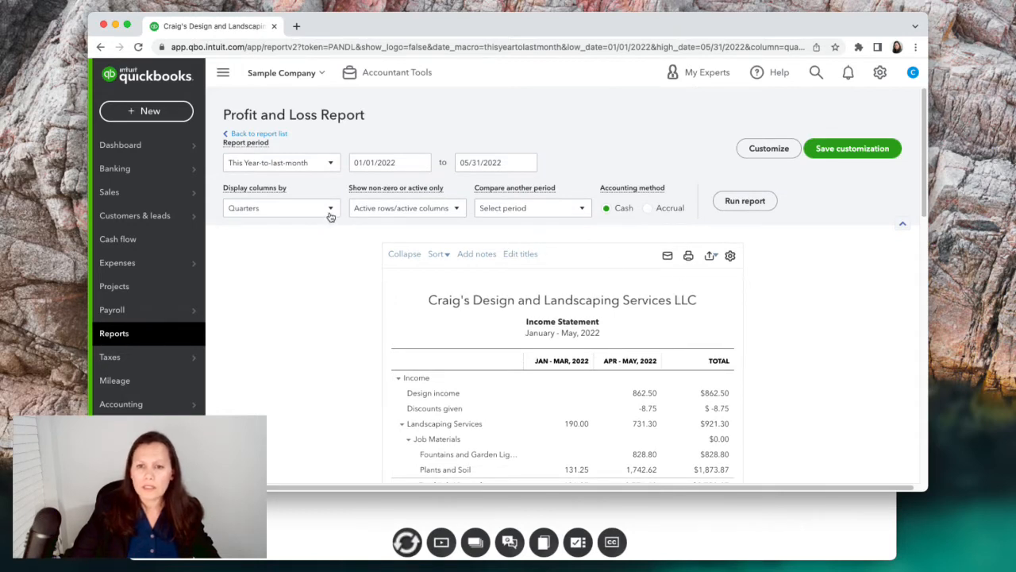
Show monthly columns, then drill into May's Pest Control Services amount
left_click(282, 207)
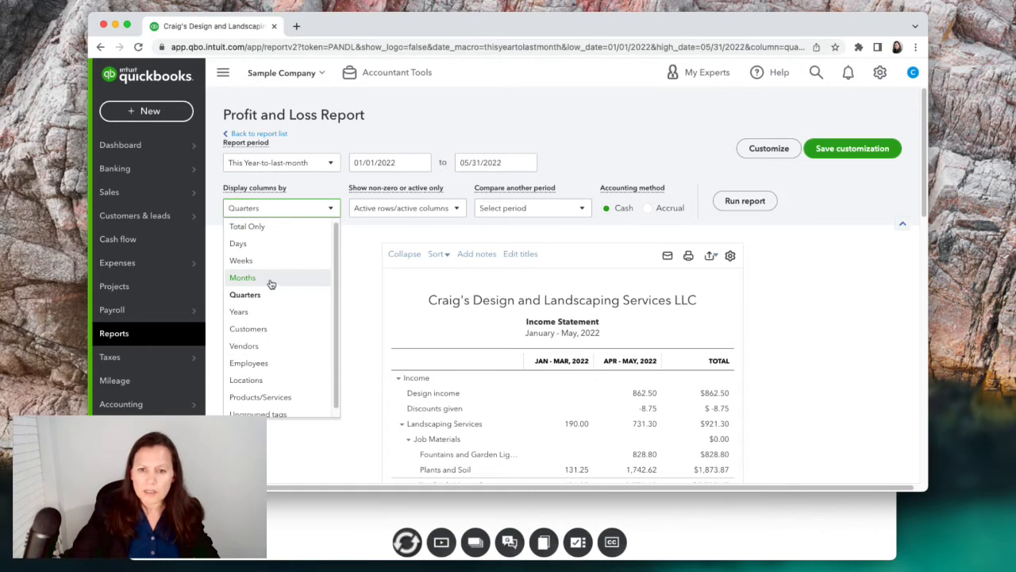
left_click(243, 277)
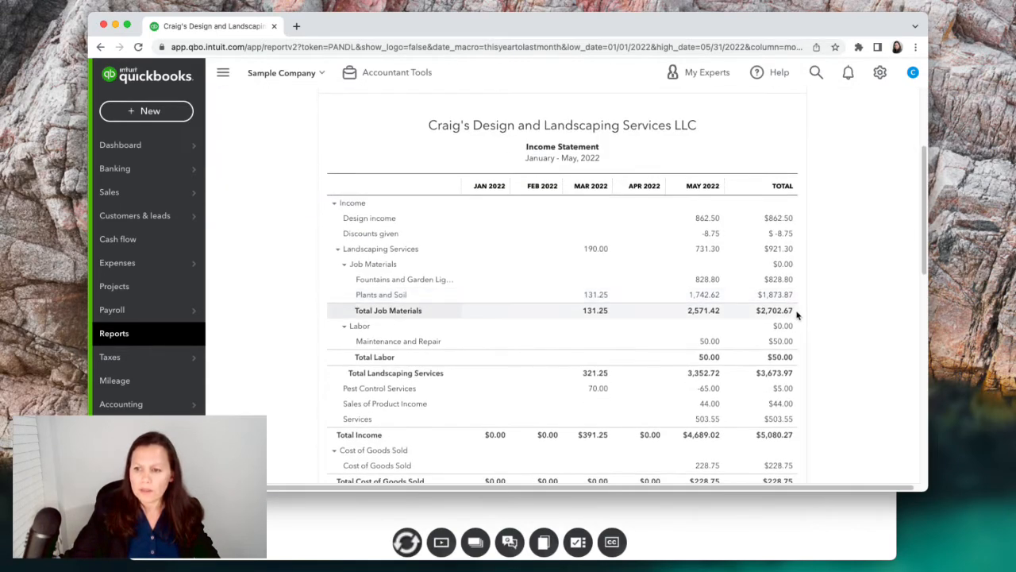
scroll("down", 3)
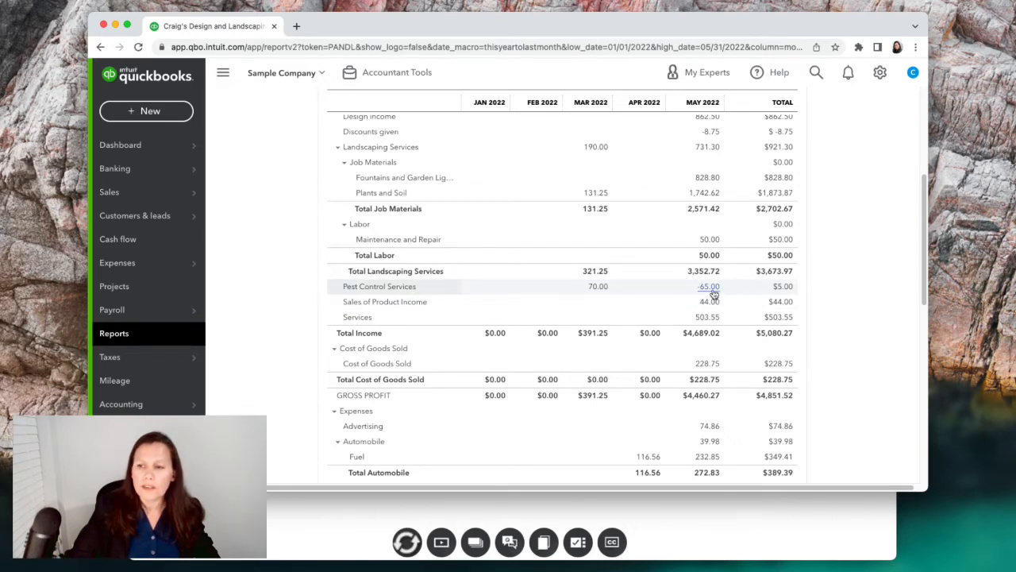
left_click(707, 286)
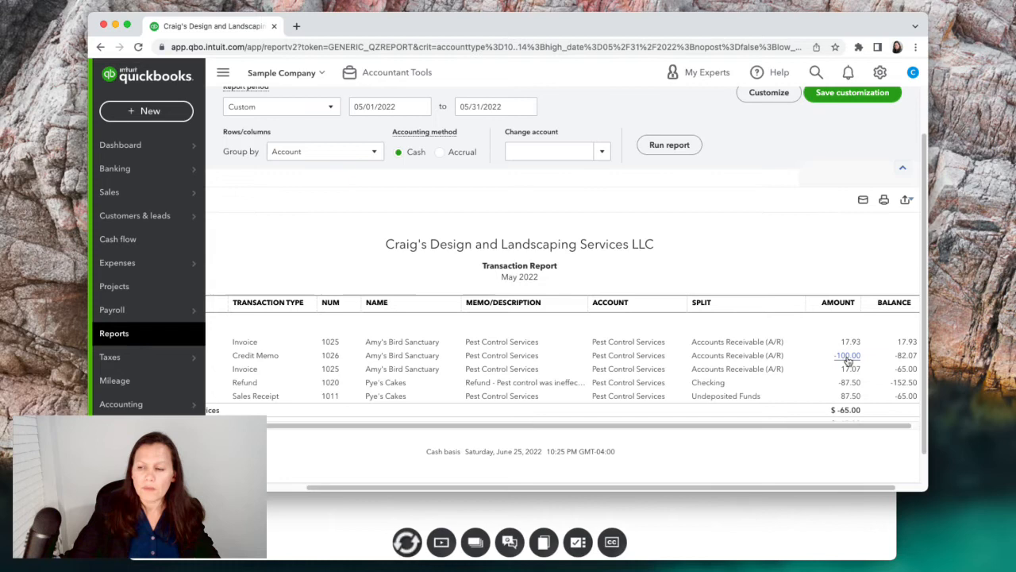
mouse_move(848, 392)
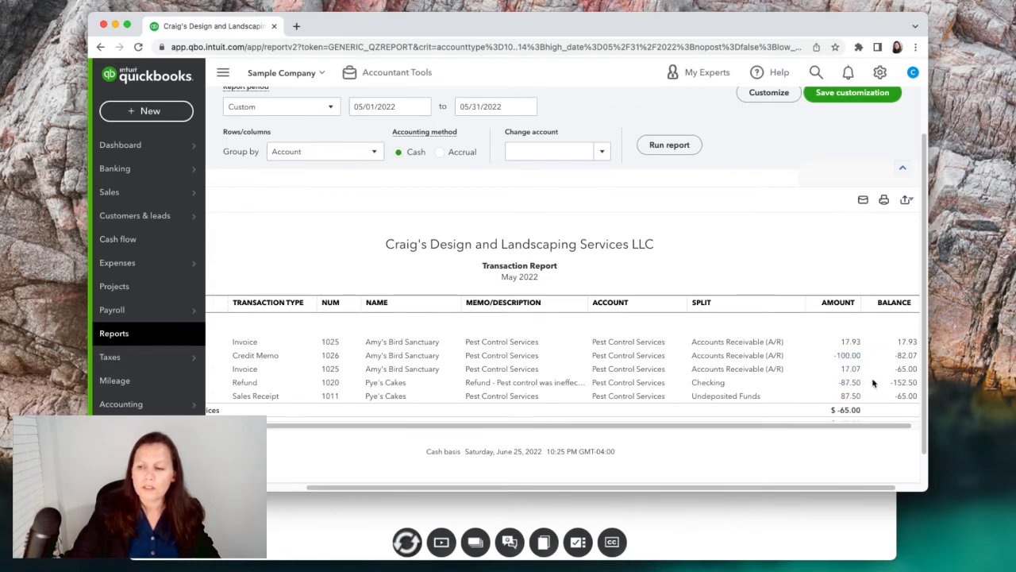
mouse_move(848, 376)
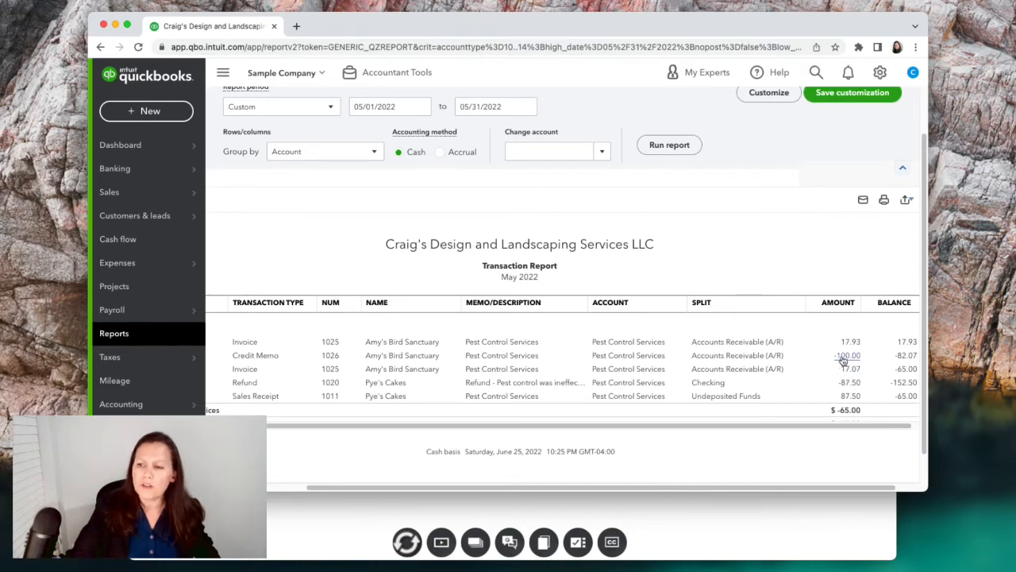
left_click(847, 355)
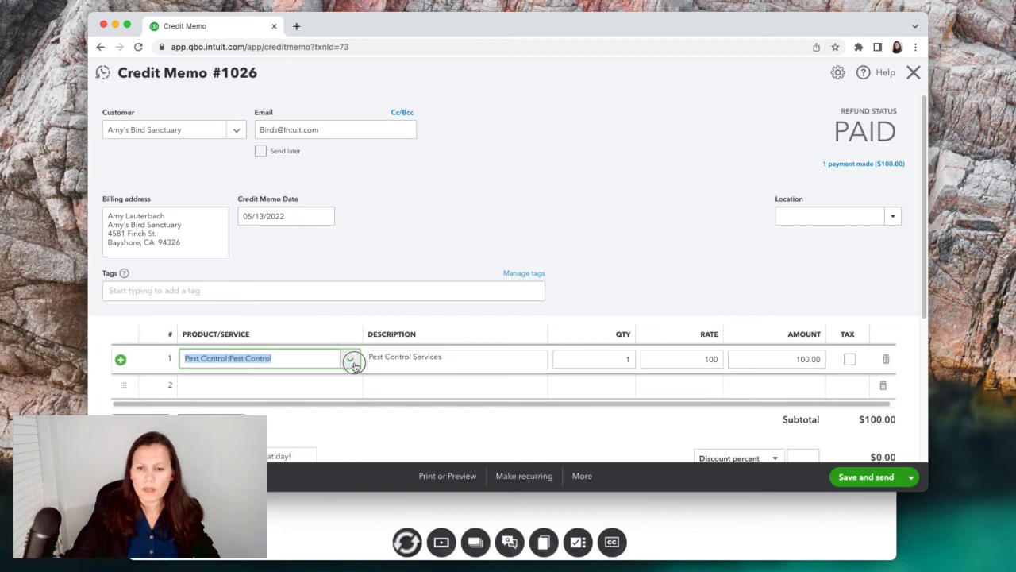
left_click(351, 359)
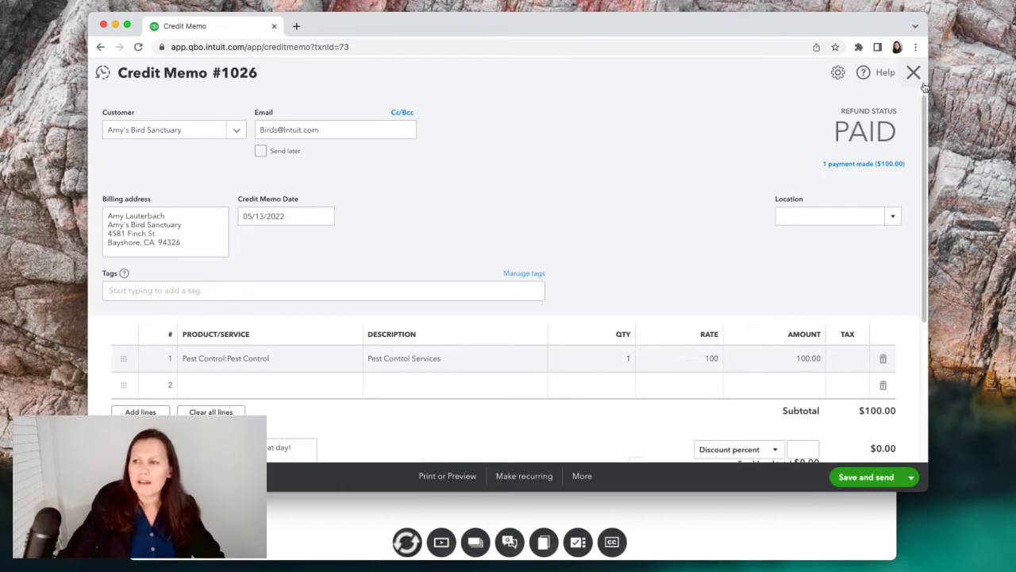
left_click(913, 72)
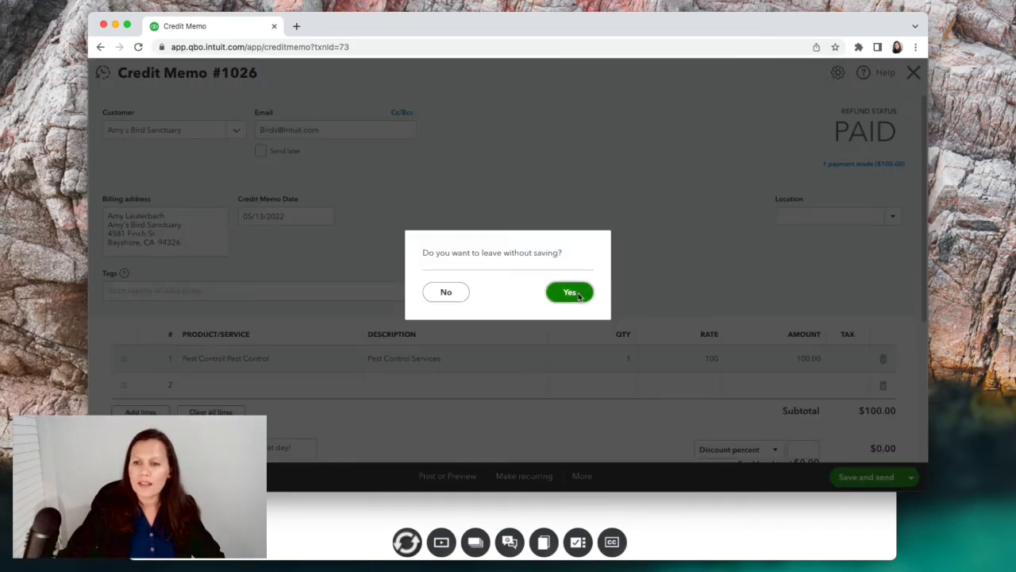
left_click(570, 292)
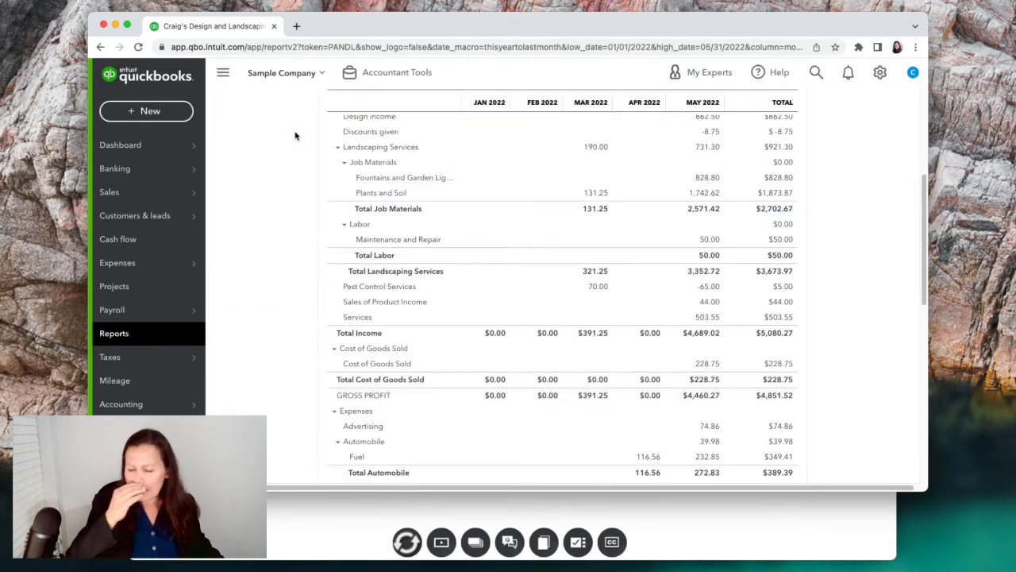
scroll("down", 3)
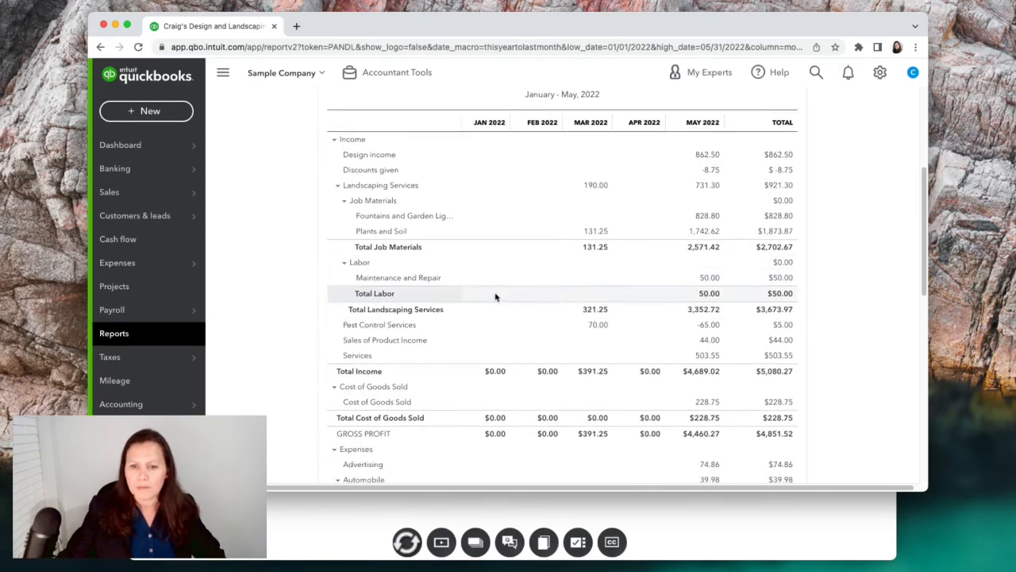
scroll("down", 3)
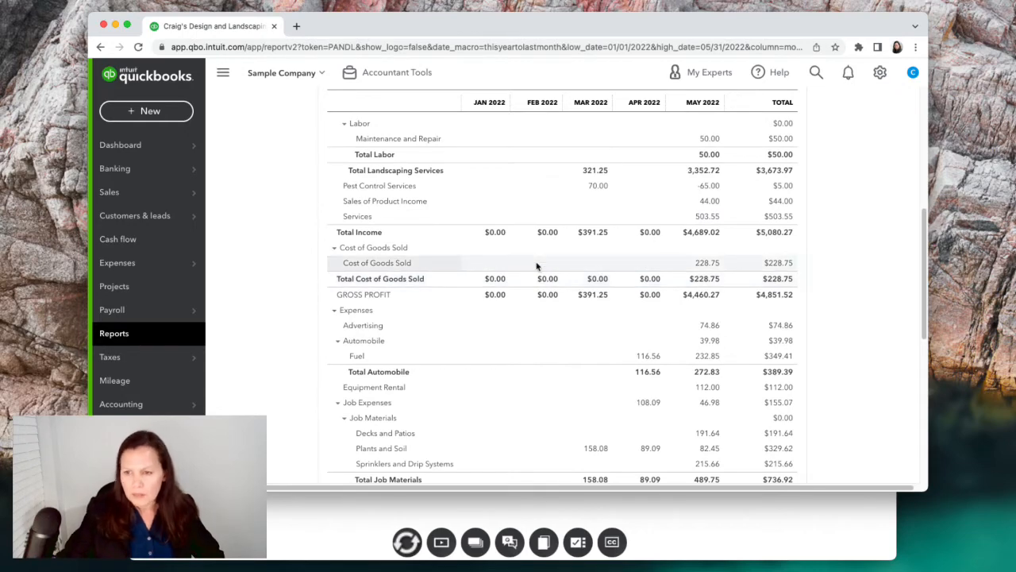
scroll("down", 3)
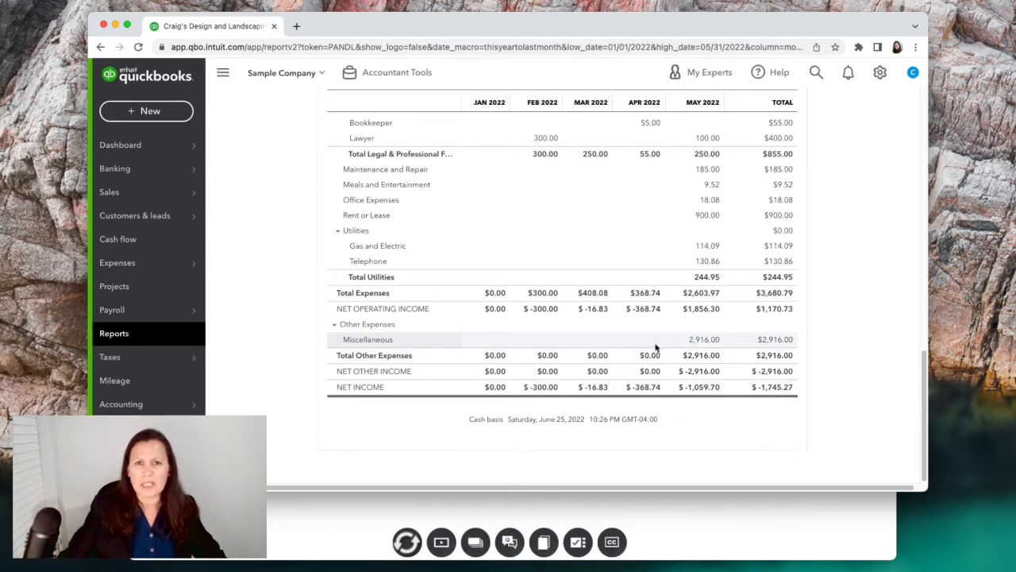
mouse_move(695, 342)
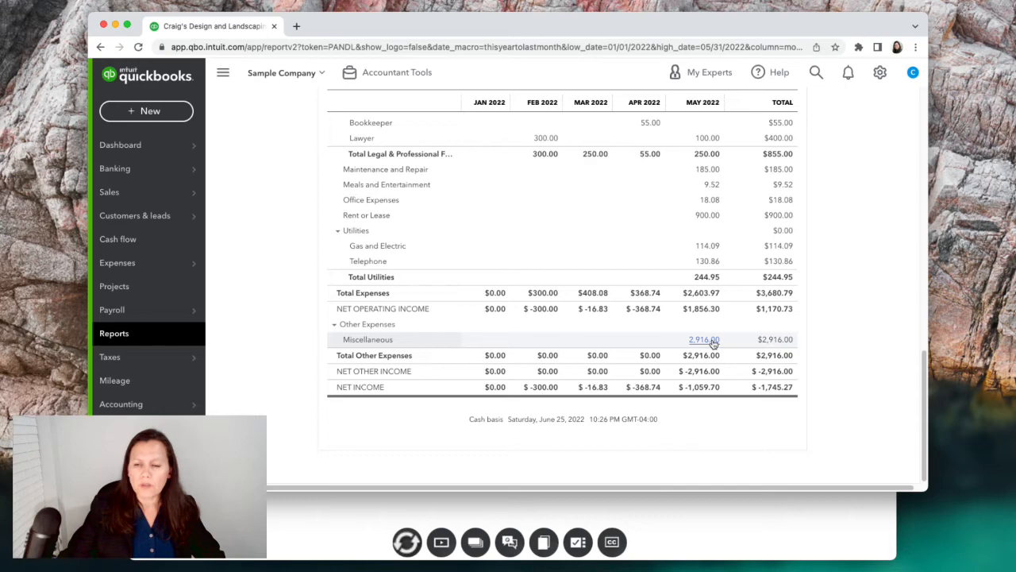
left_click(705, 339)
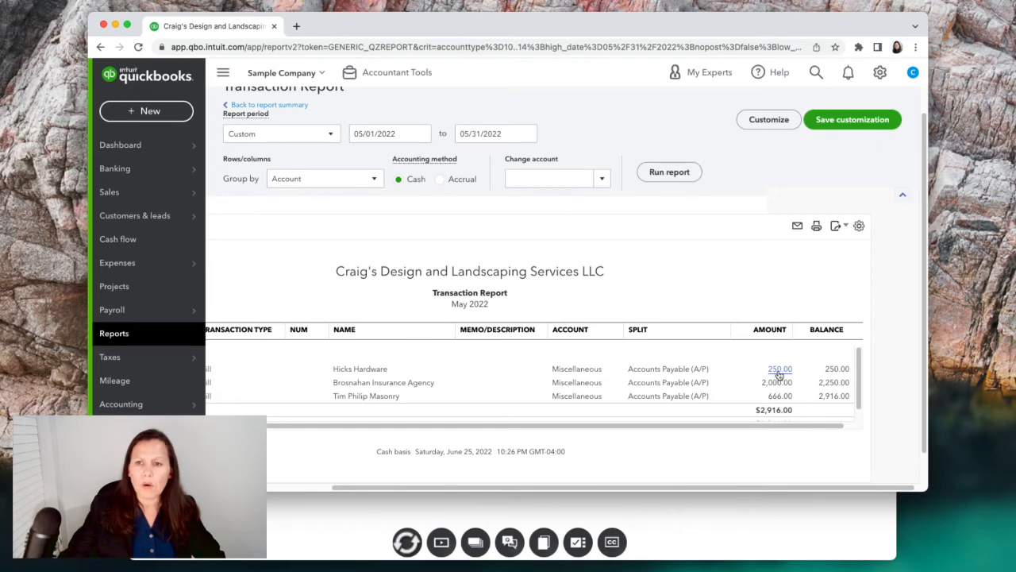
Recategorize Hicks Hardware's 250.00 bill to Cost of Labor:Maintenance and Repairs and save
left_click(780, 368)
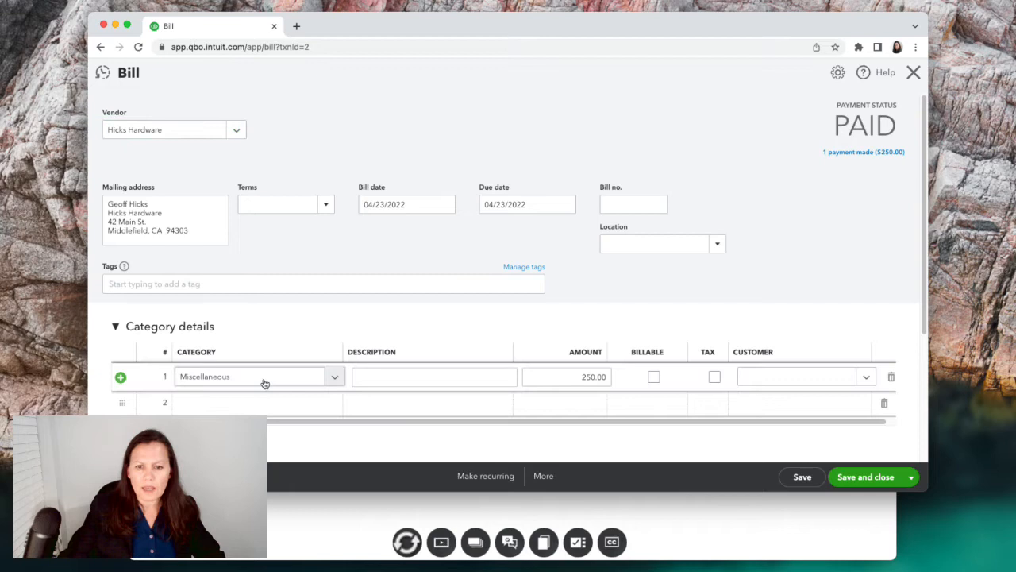
left_click(250, 376)
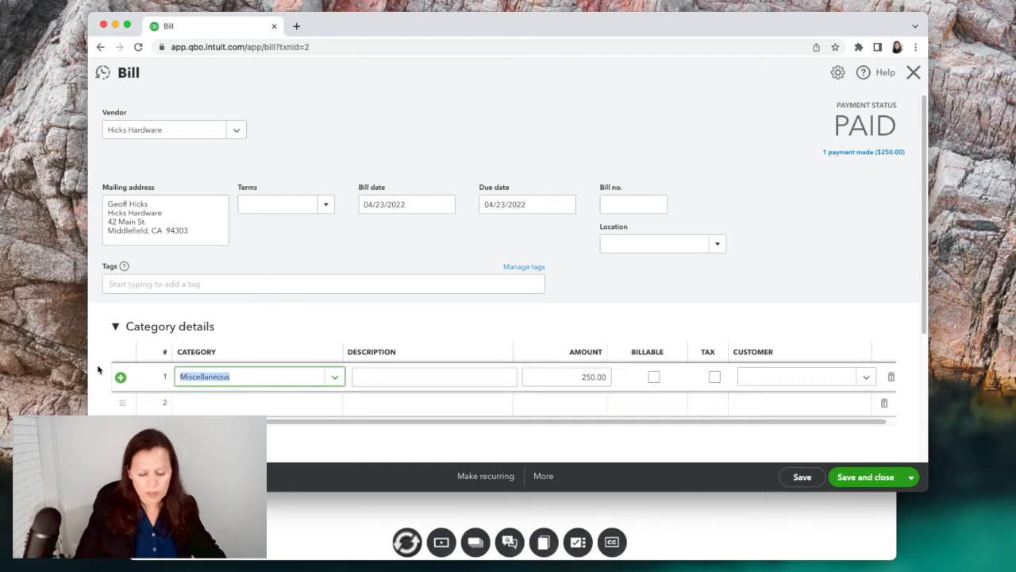
type("repair")
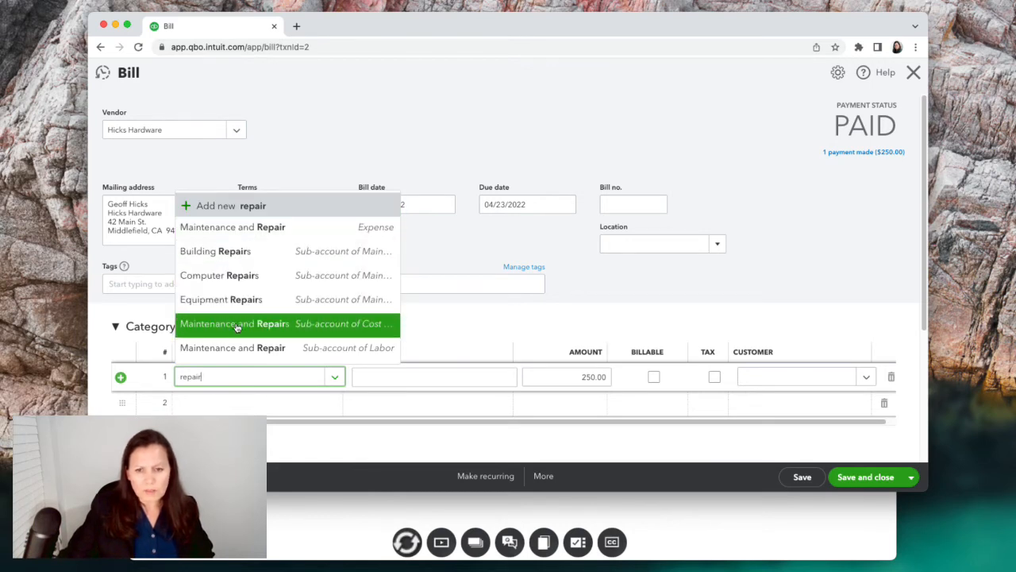
left_click(234, 323)
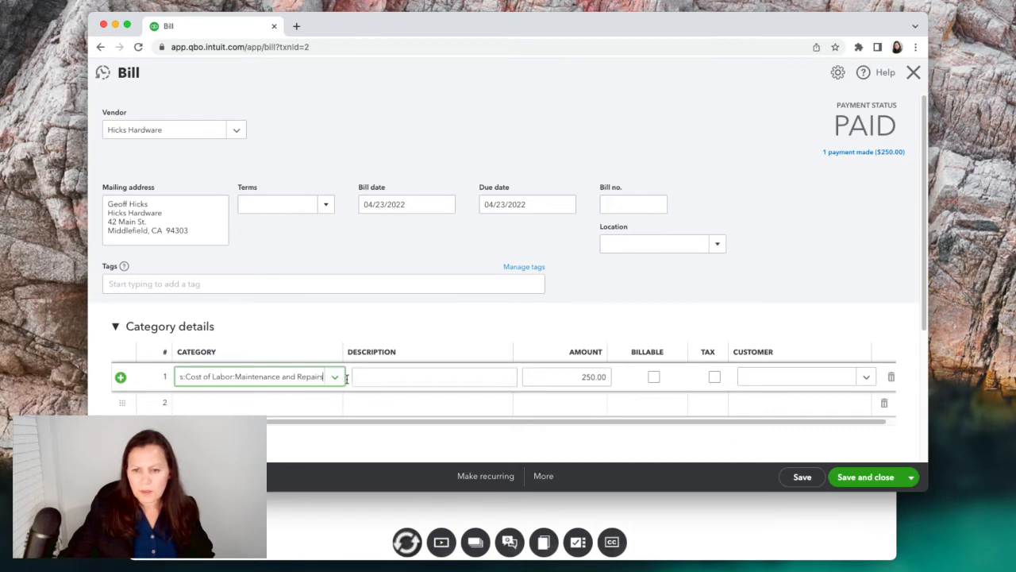
left_click(334, 376)
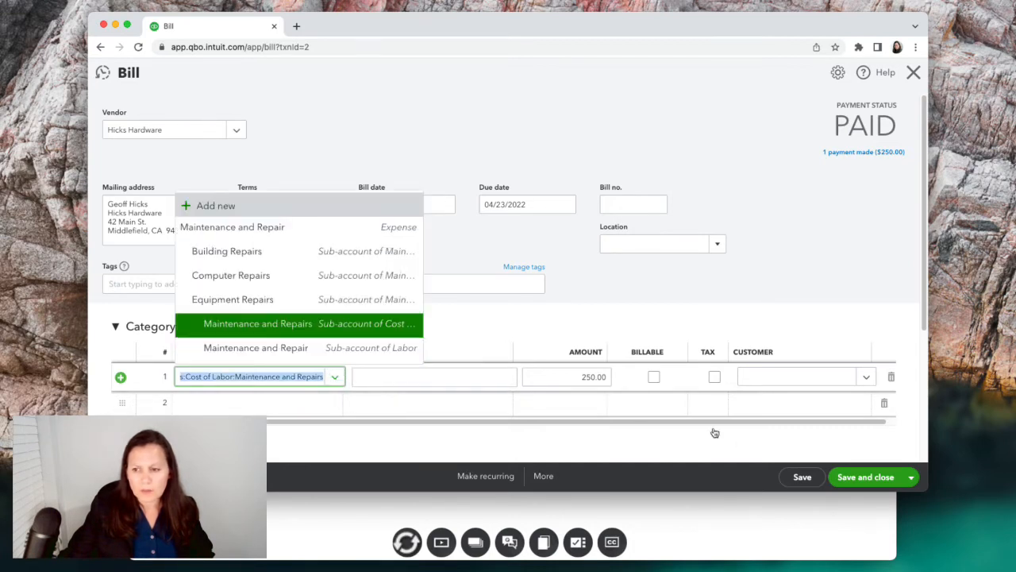
left_click(257, 323)
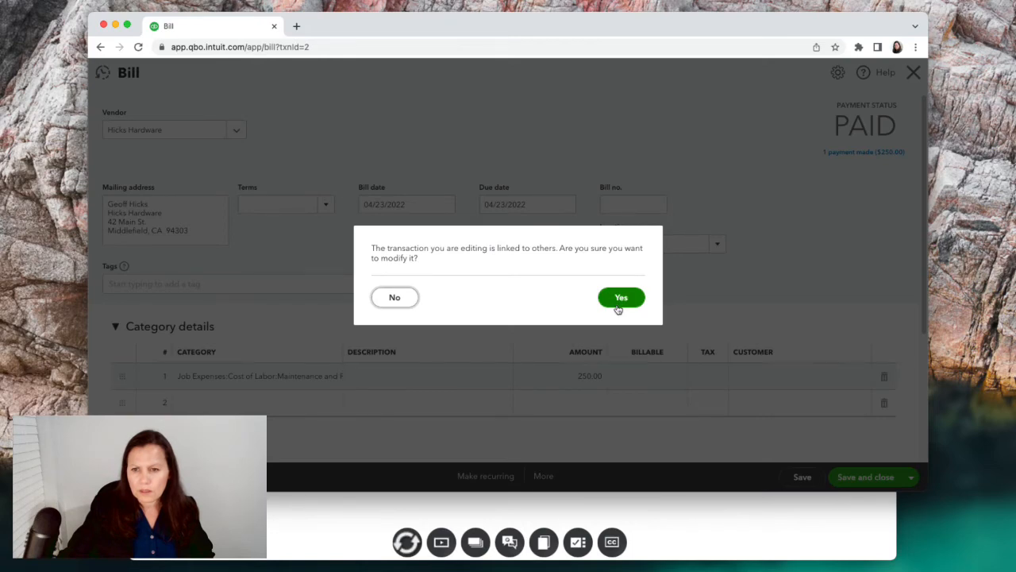
left_click(621, 297)
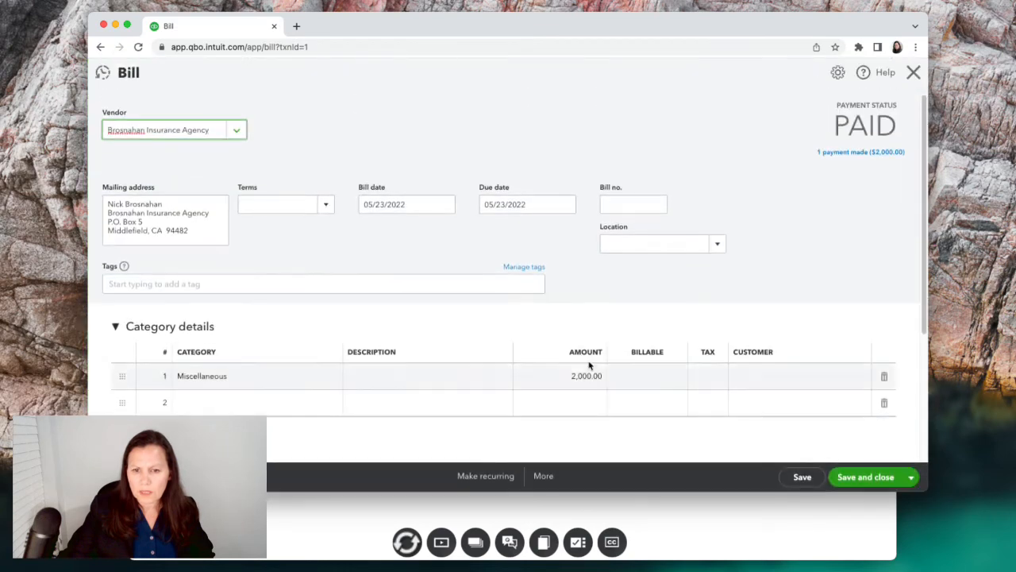
Change the Brosnahan Insurance Agency bill's $2,000 line to Insurance and save, confirming the change
left_click(256, 376)
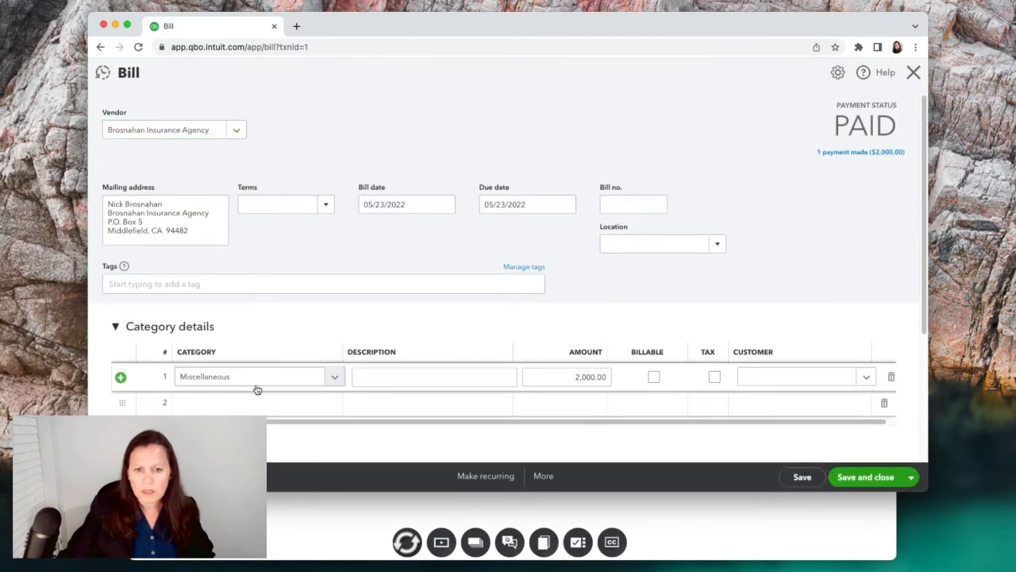
left_click(250, 376)
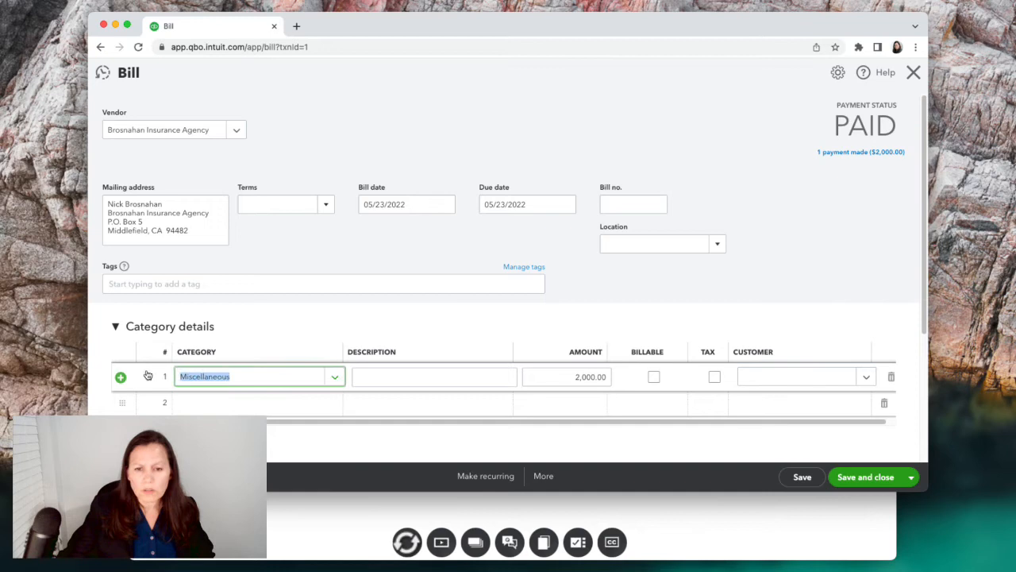
type("Inu")
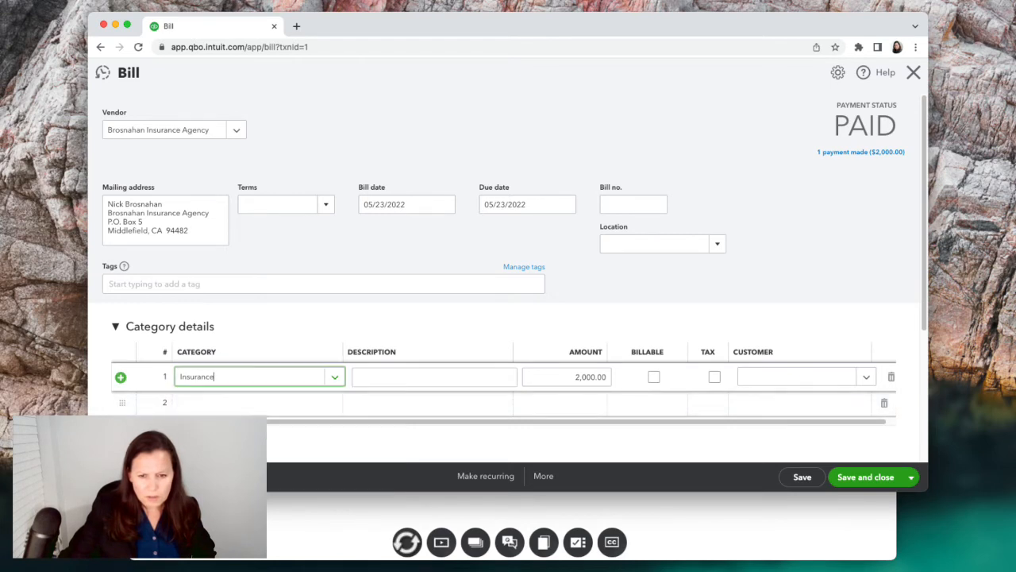
left_click(866, 476)
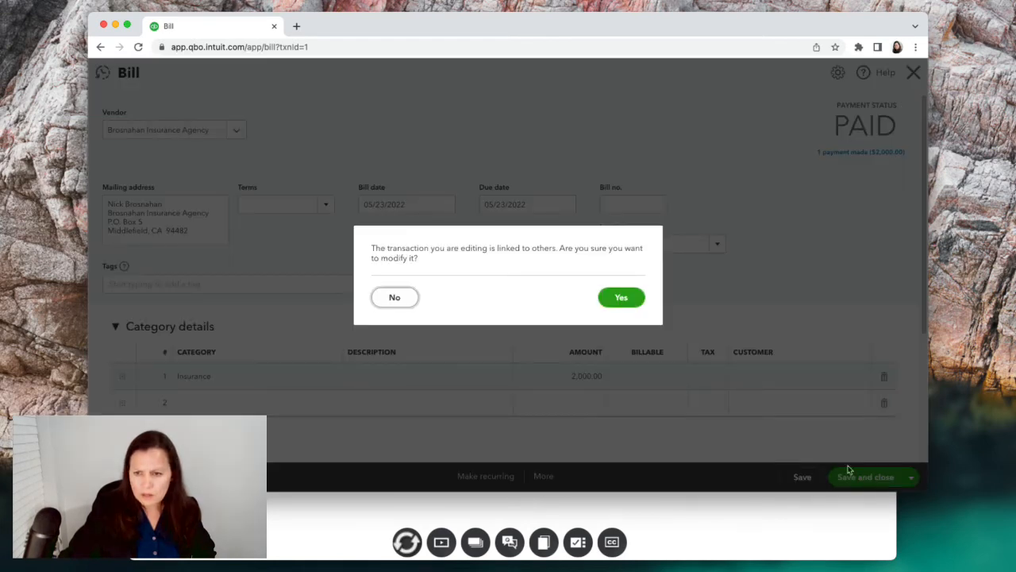
left_click(621, 297)
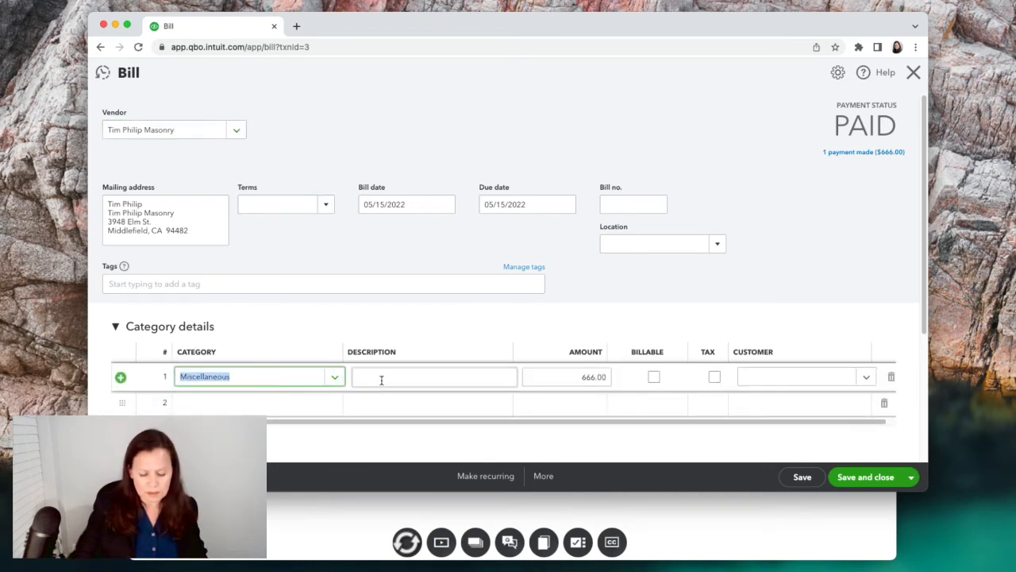
Set Tim Philip Masonry's $666 bill line to Job Expenses: Cost of Labor and confirm
type("cost")
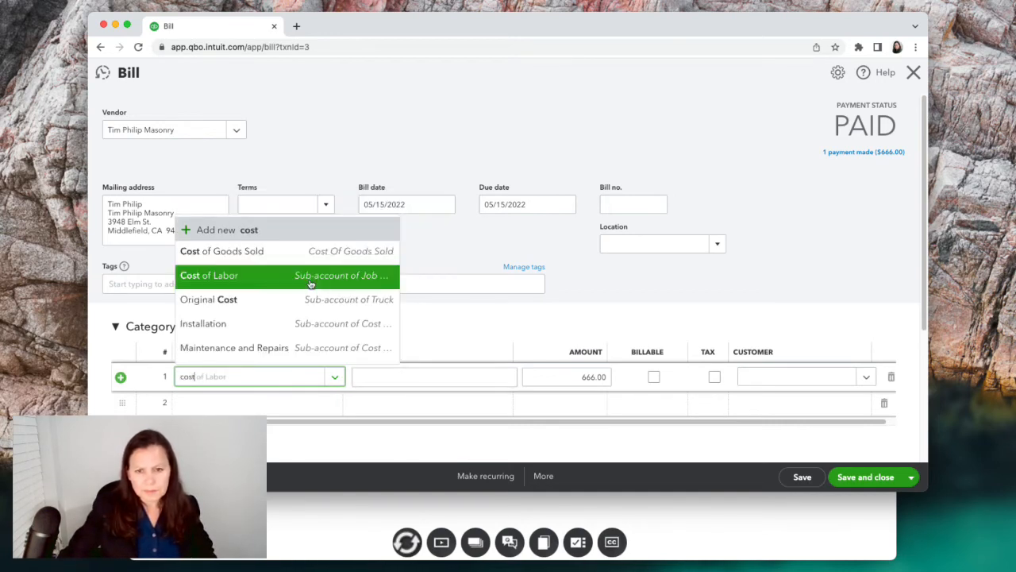
left_click(209, 274)
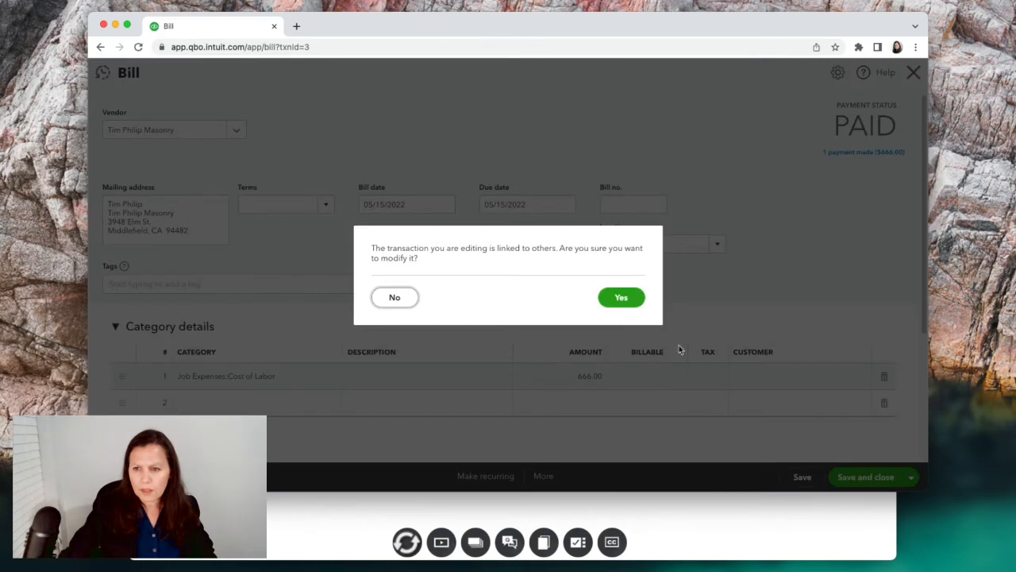
left_click(621, 297)
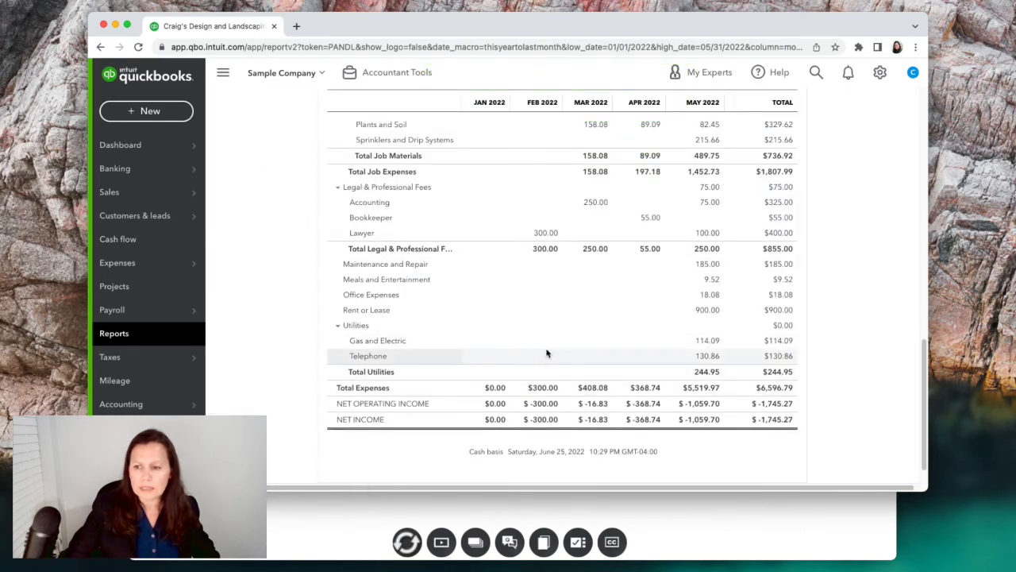
scroll("up", 3)
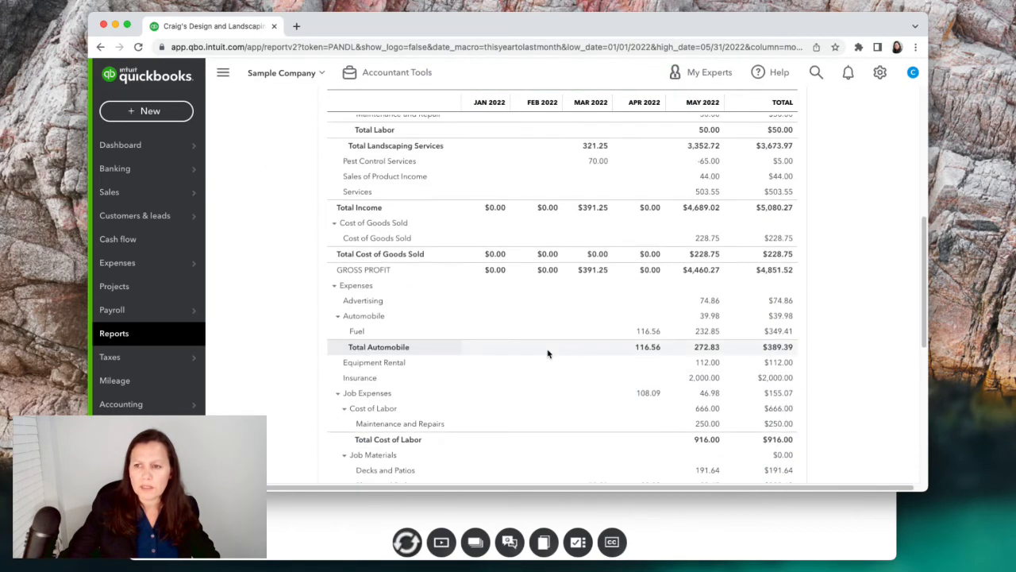
scroll("down", 3)
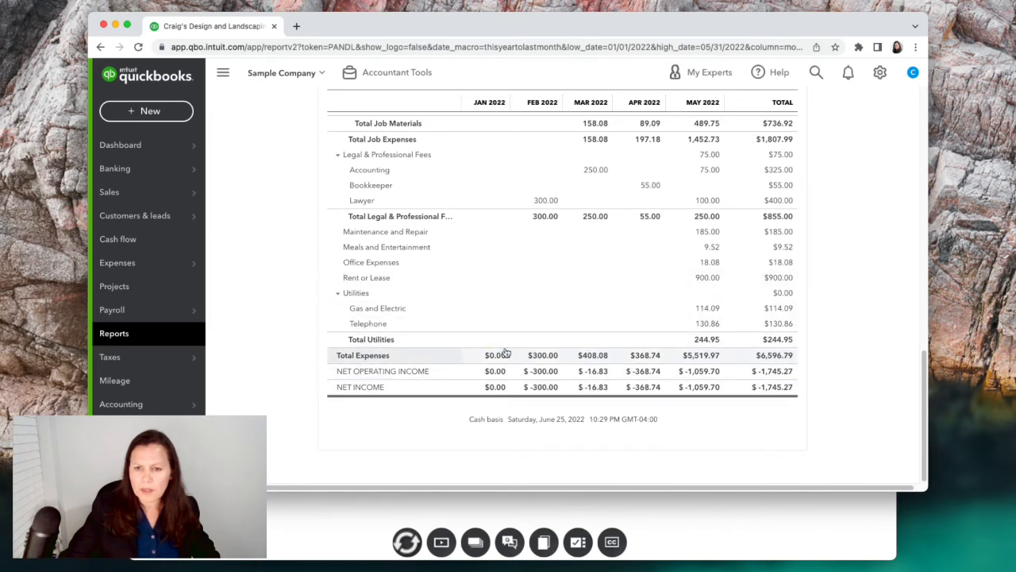
scroll("down", 3)
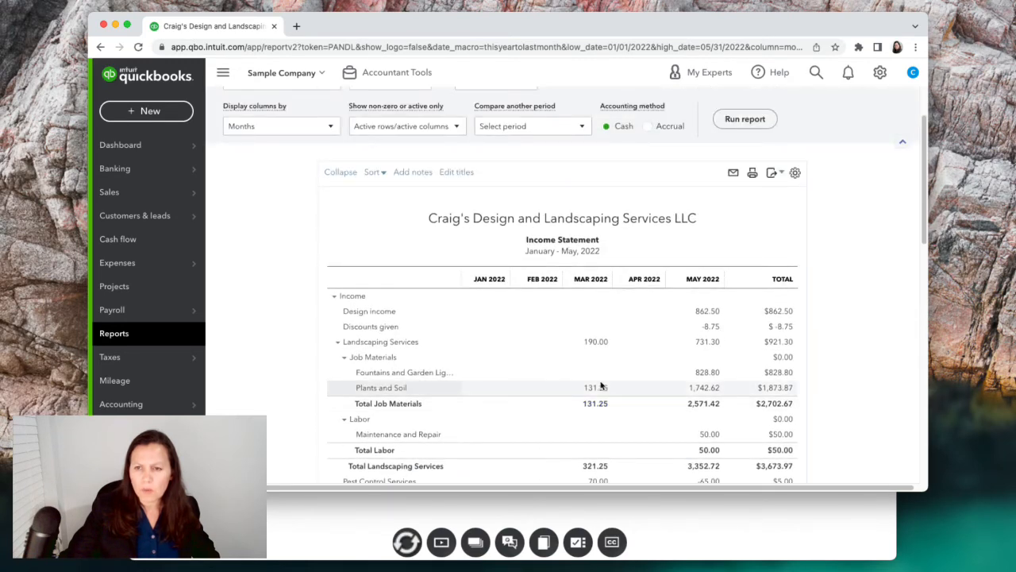
scroll("down", 3)
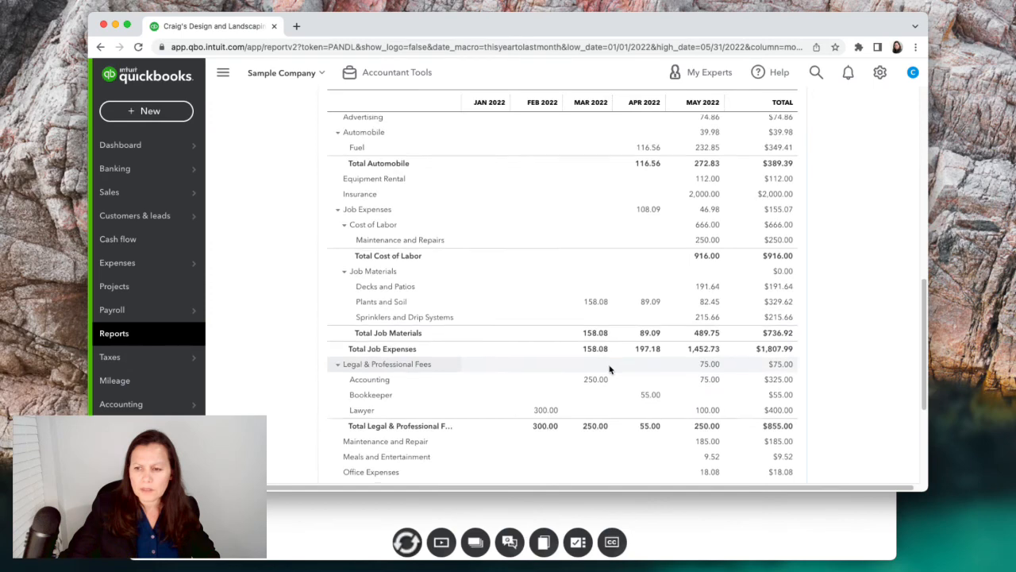
scroll("down", 3)
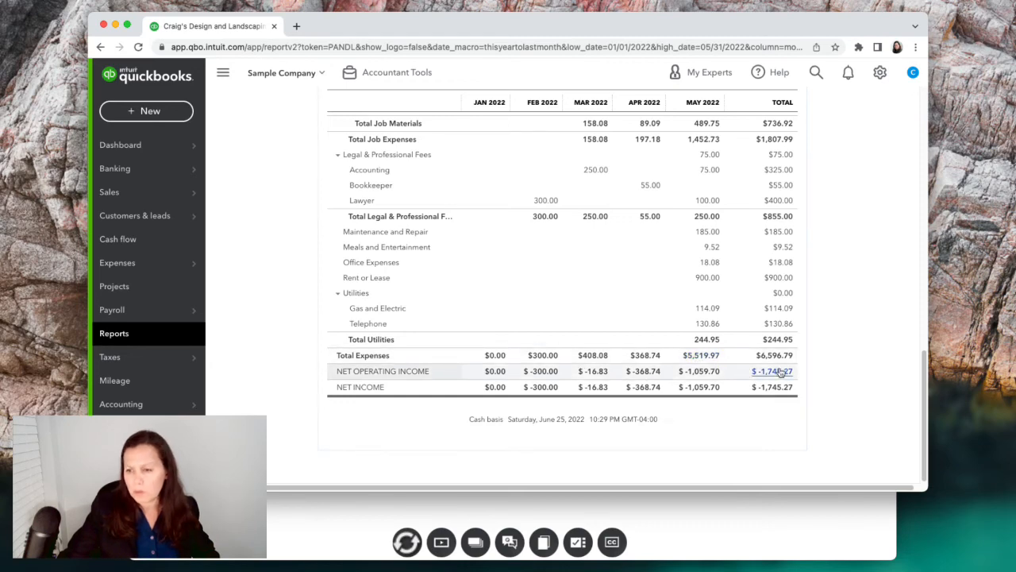
scroll("up", 3)
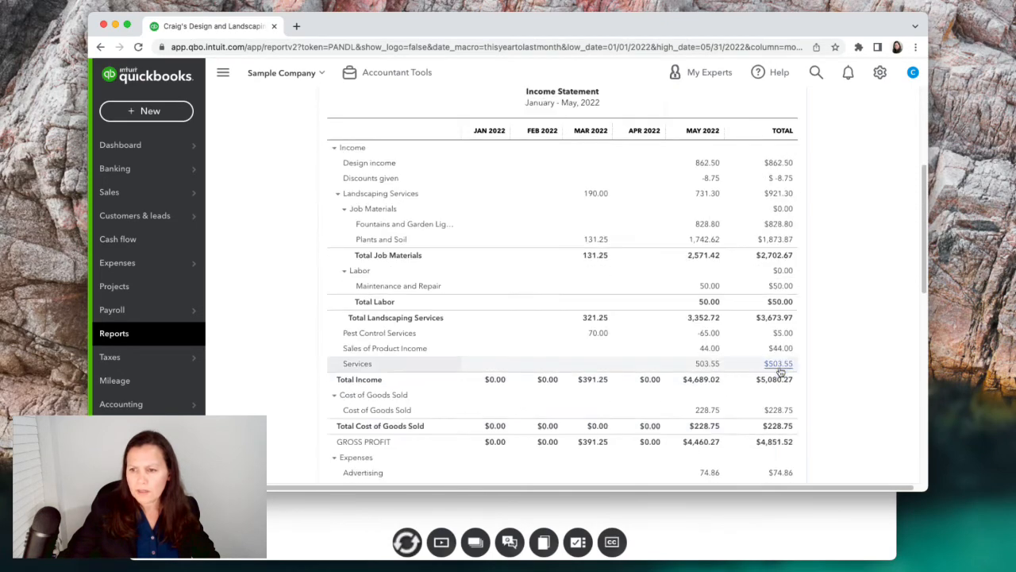
scroll("down", 3)
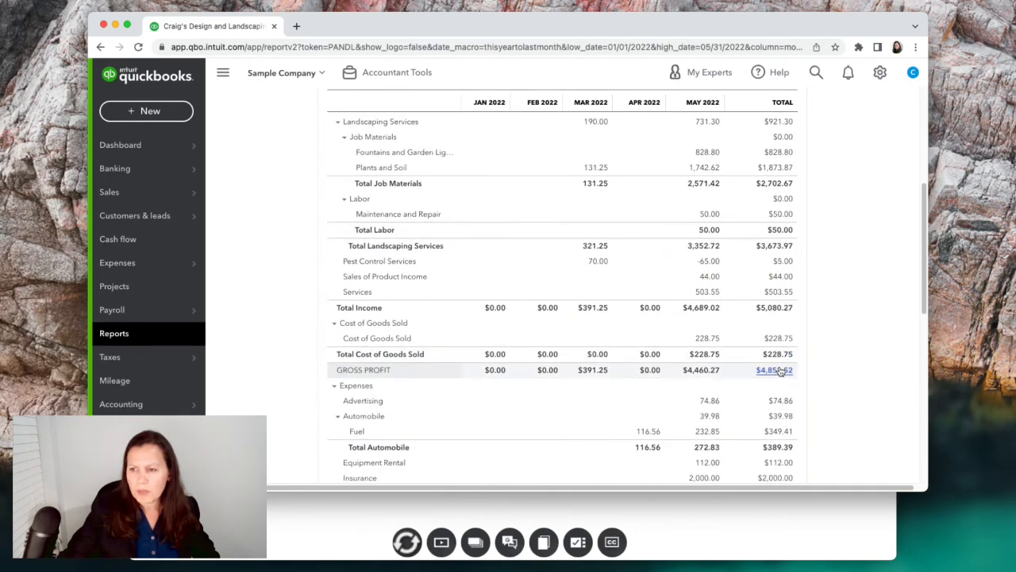
scroll("down", 3)
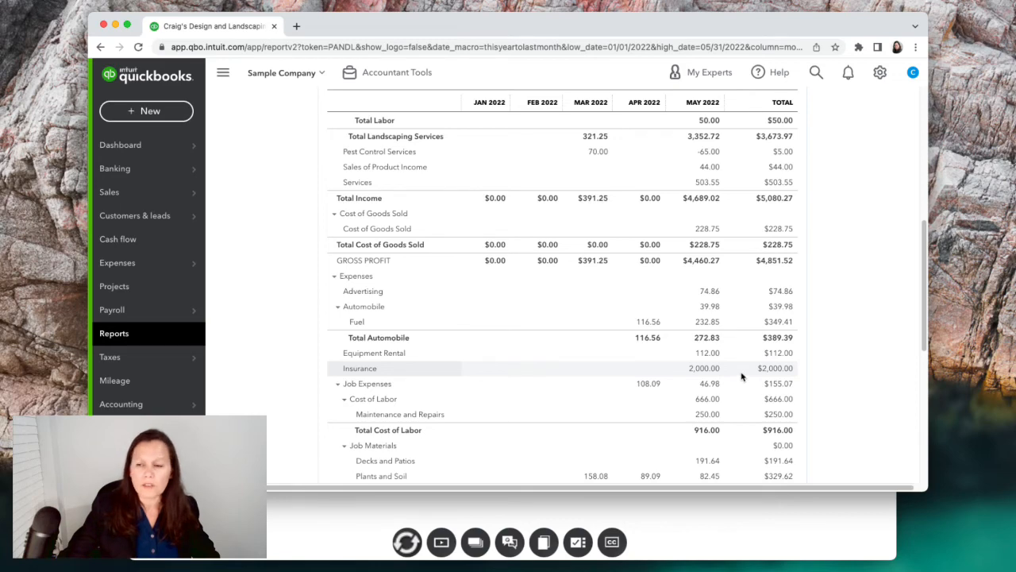
scroll("down", 3)
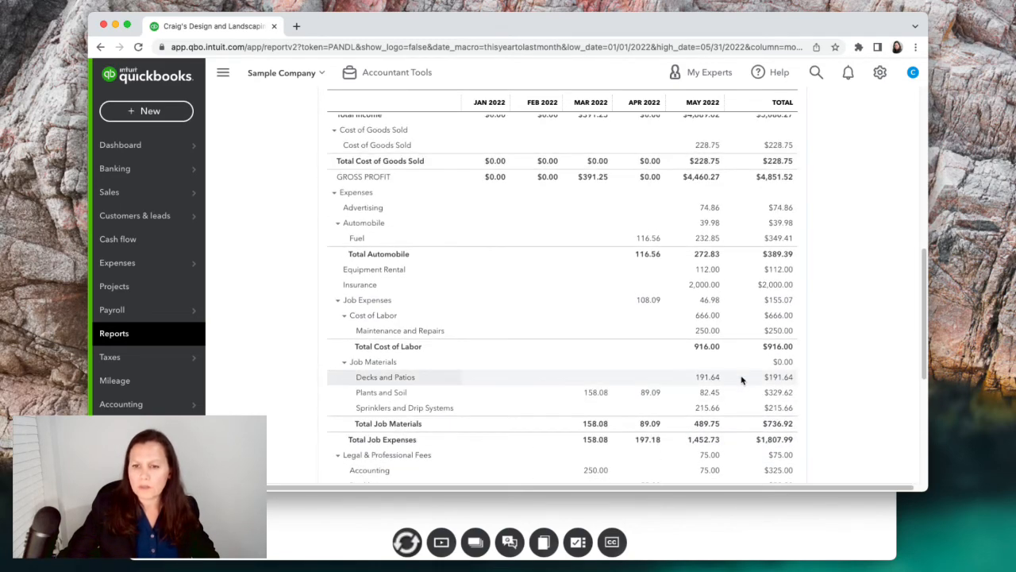
scroll("down", 3)
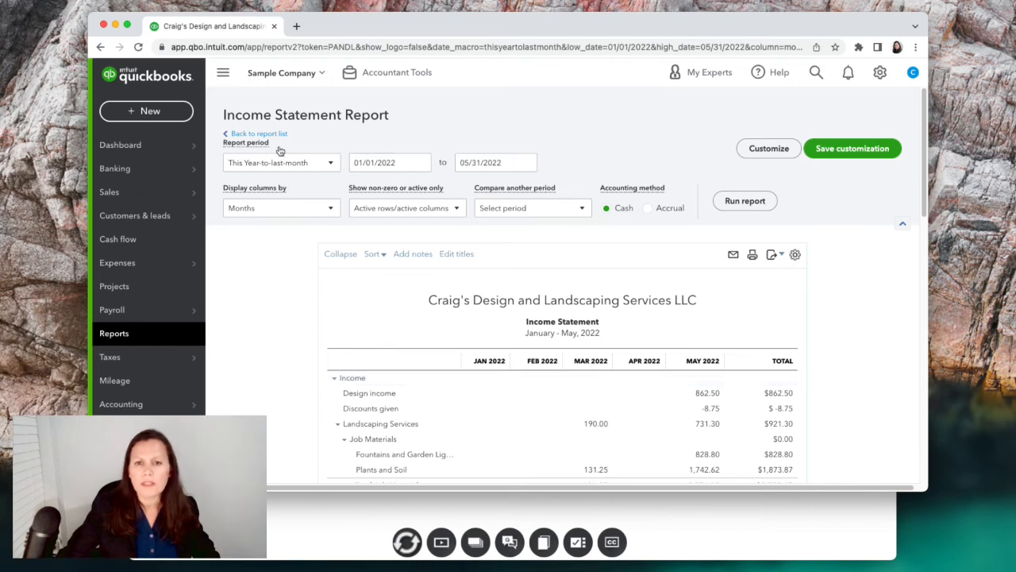
mouse_move(259, 133)
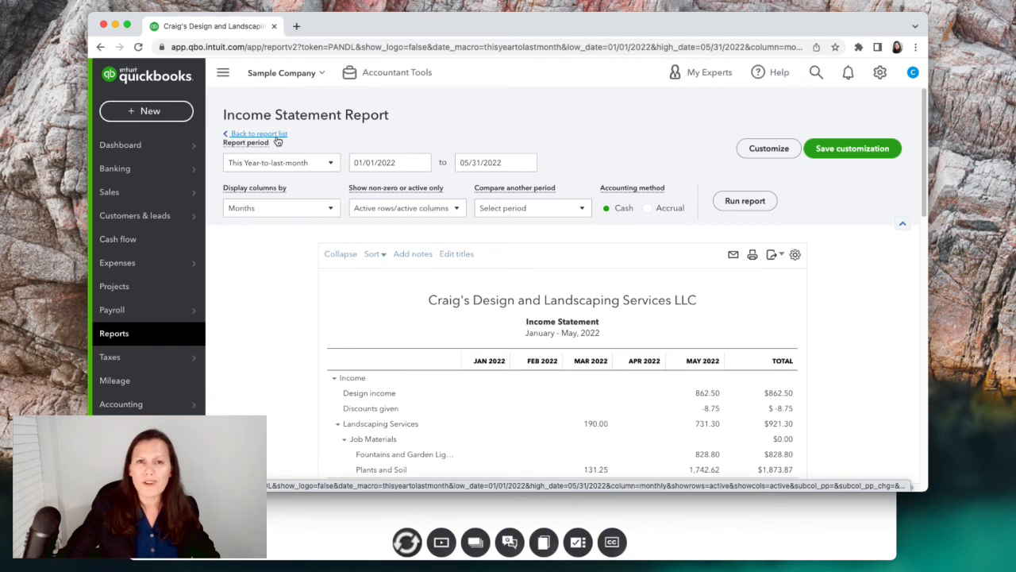
Return from the Income Statement to the report list
left_click(258, 133)
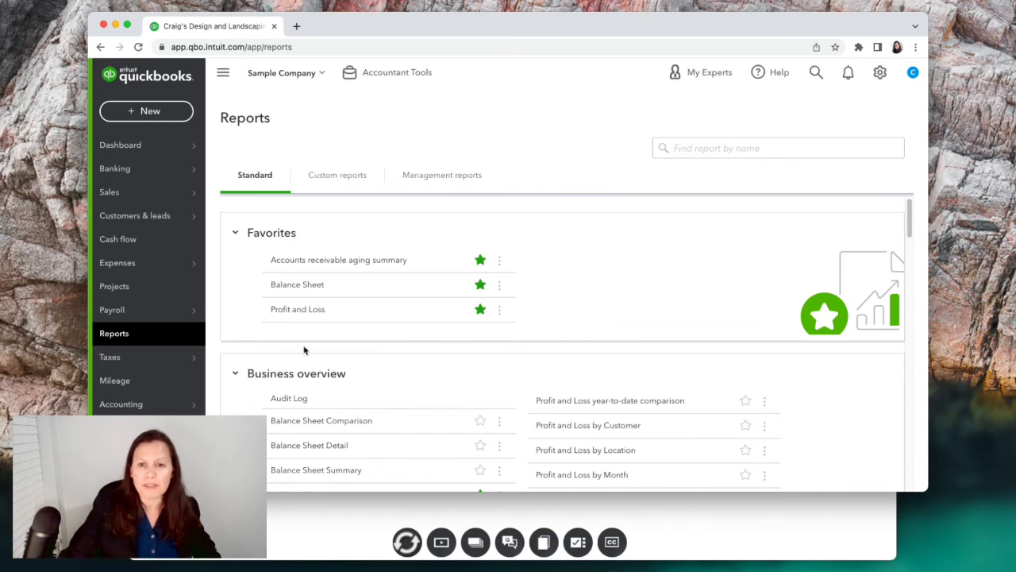
Open the favorite Profit and Loss report for Jan 1–June 25, 2022, and scroll through it
left_click(297, 309)
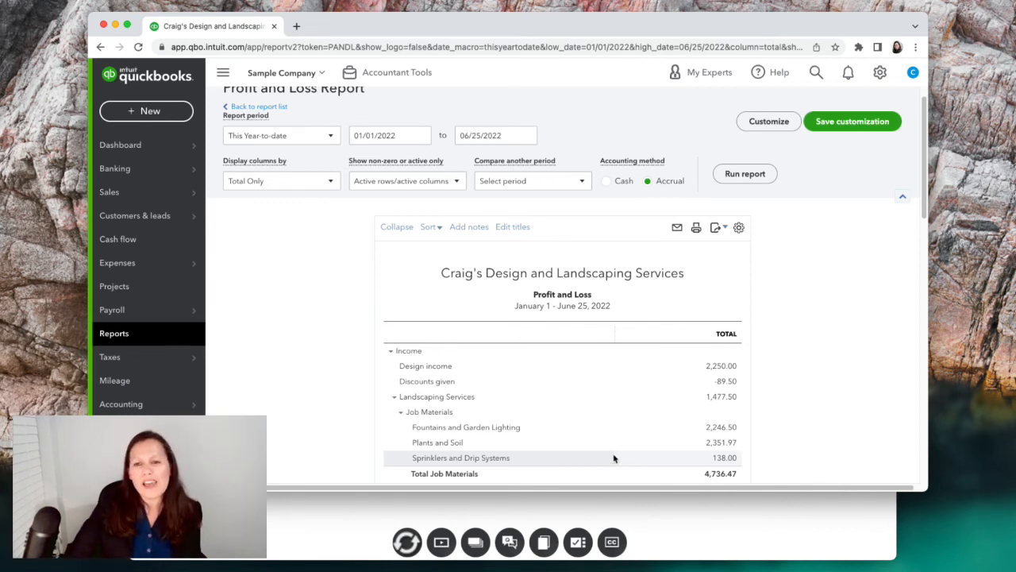
scroll("down", 3)
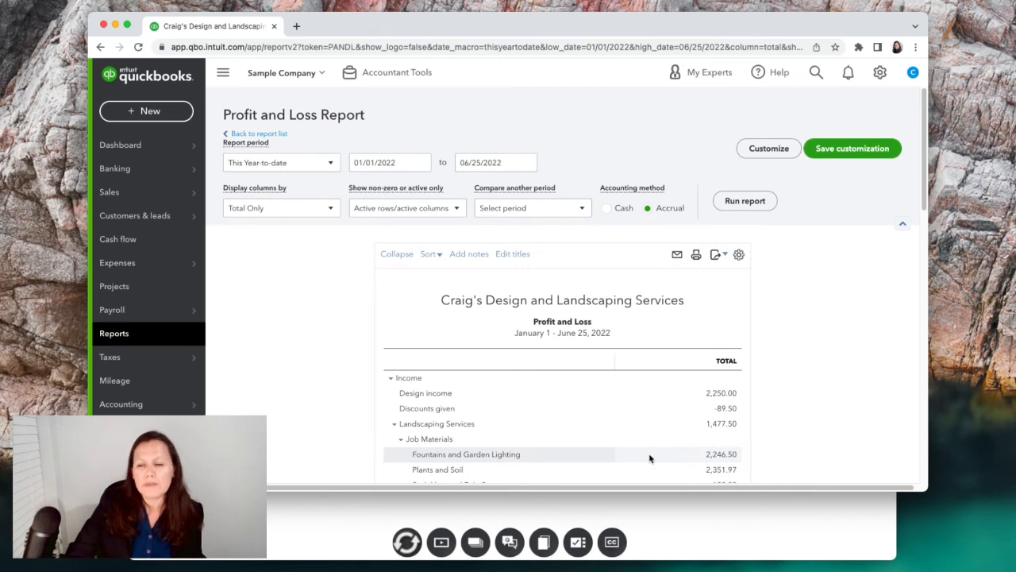
scroll("down", 3)
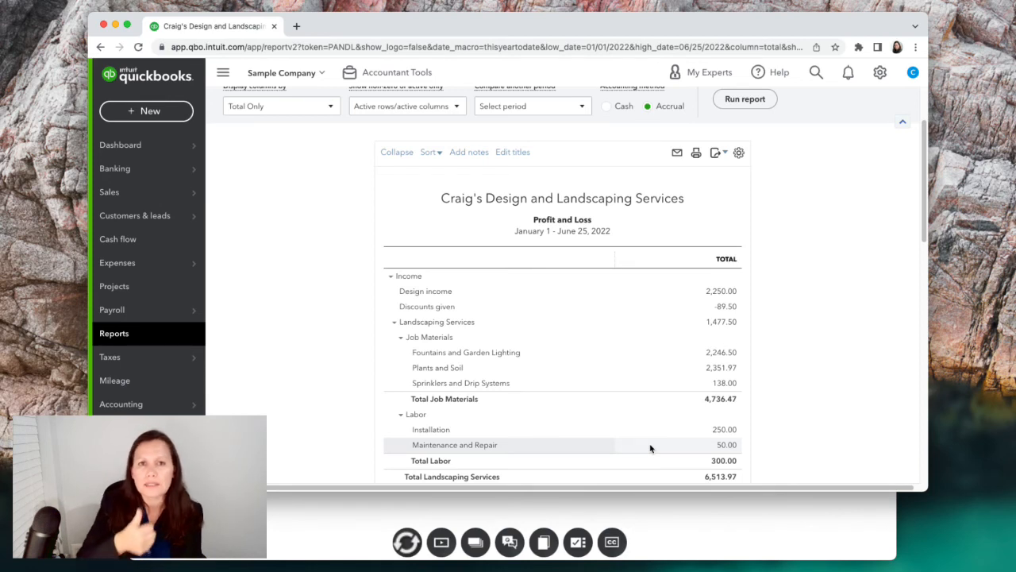
mouse_move(651, 445)
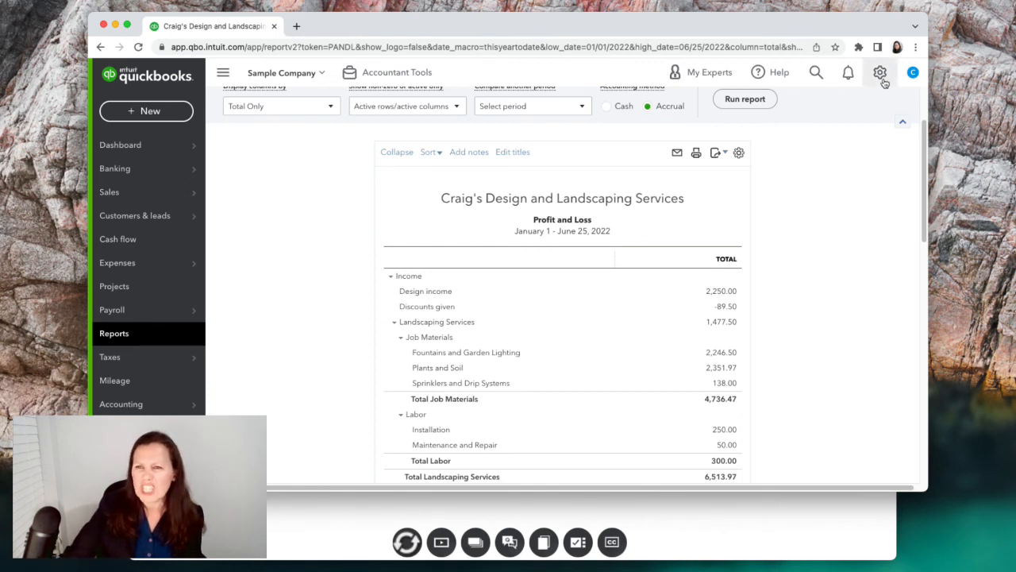
left_click(880, 72)
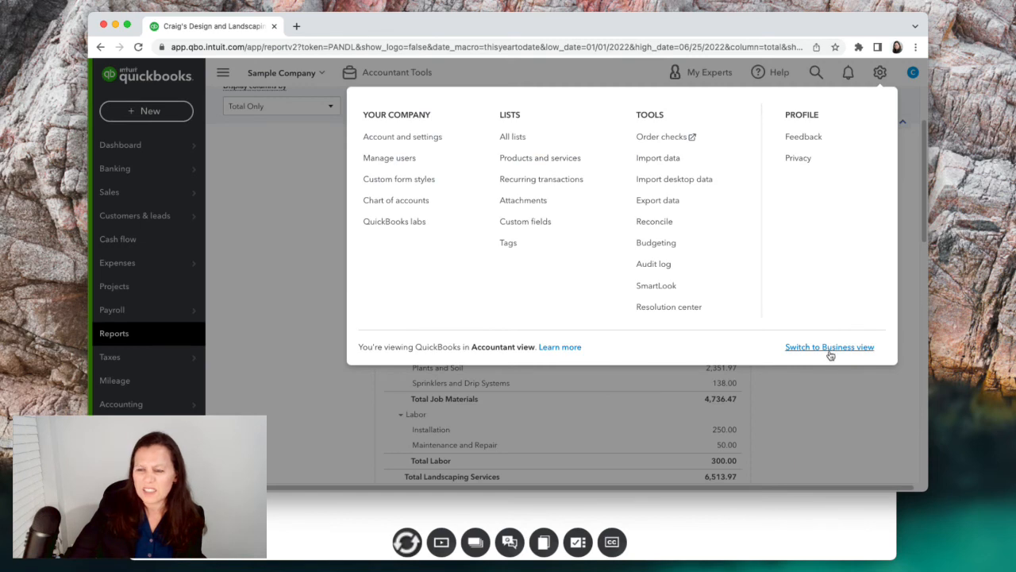
left_click(830, 347)
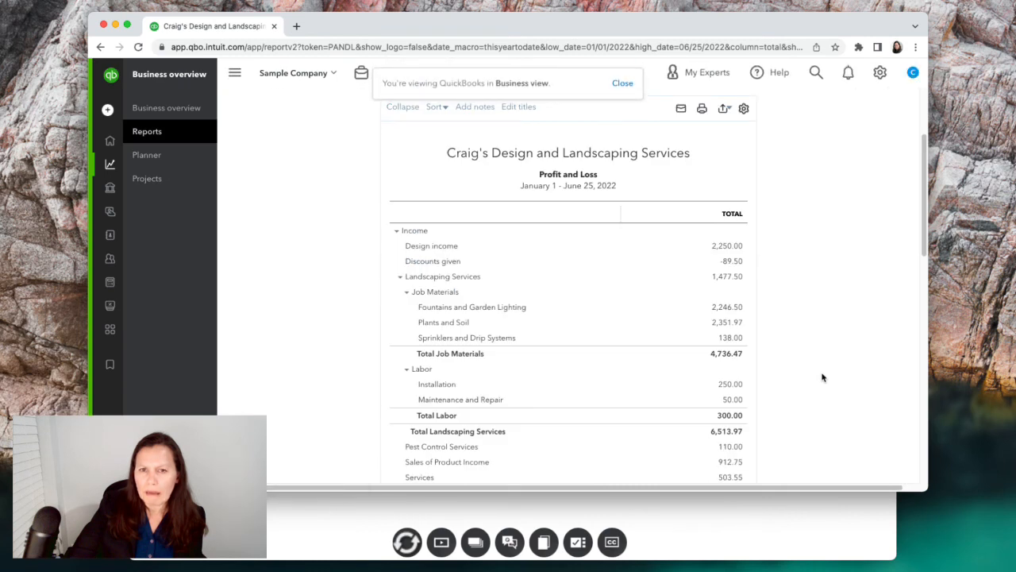
mouse_move(824, 374)
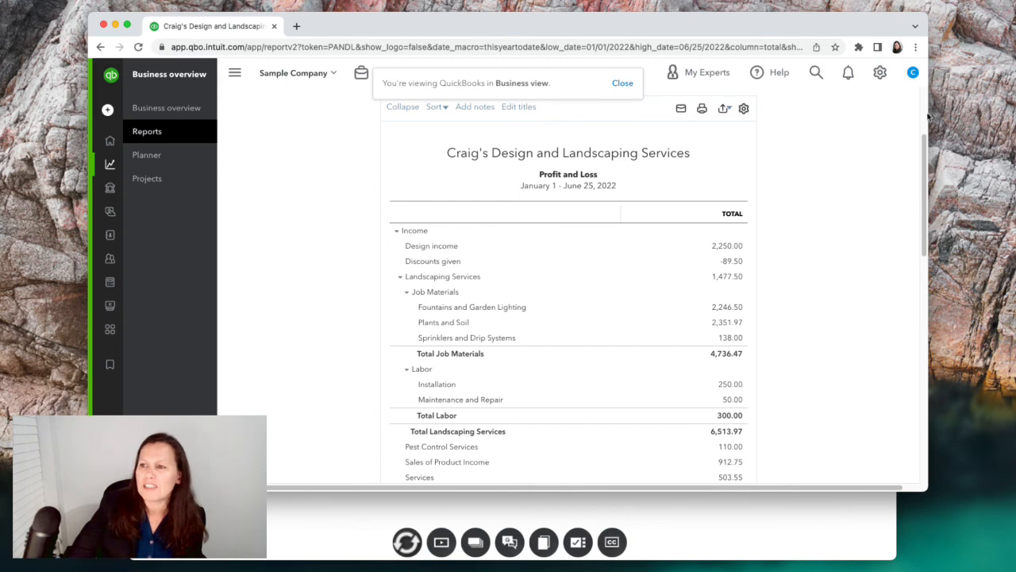
left_click(880, 72)
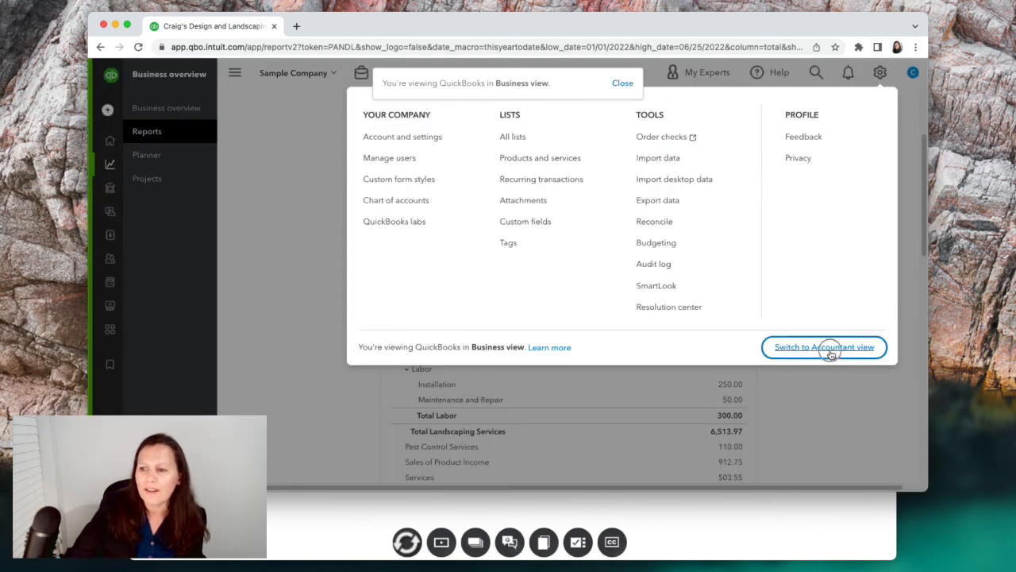
left_click(824, 347)
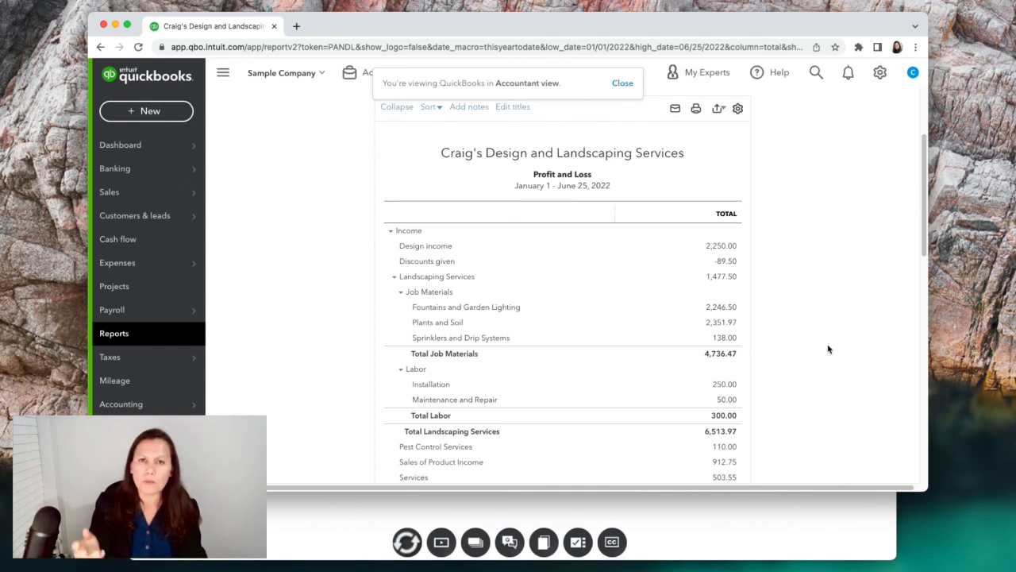
left_click(623, 83)
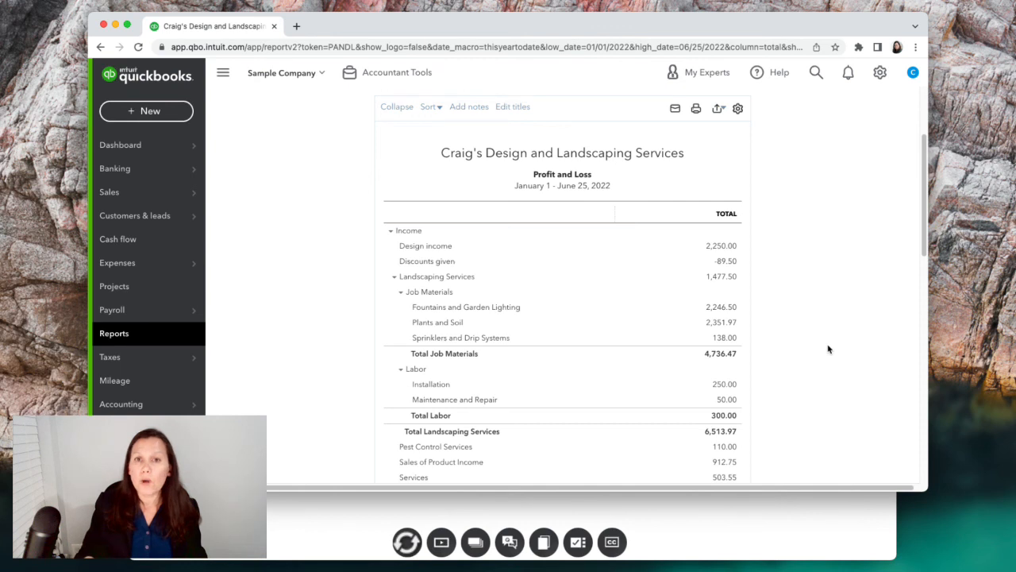